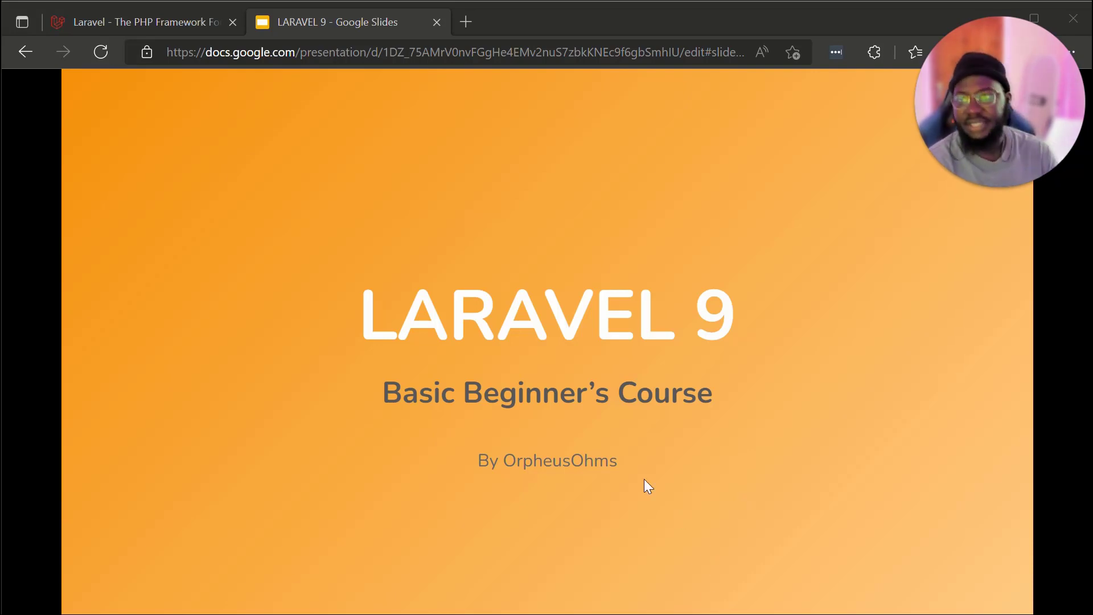
pyautogui.moveTo(699, 457)
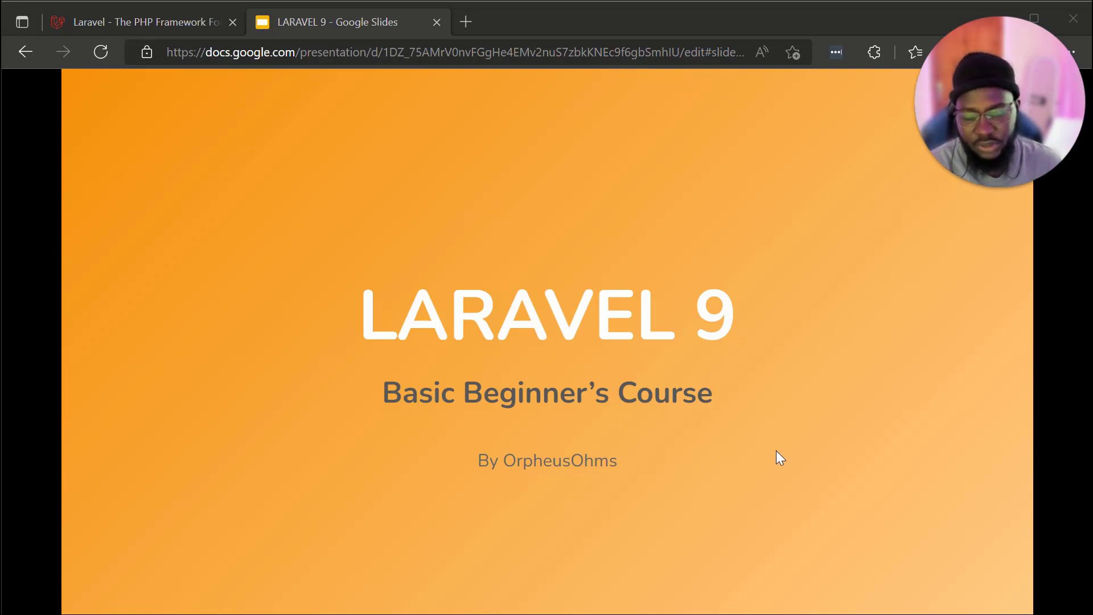
pyautogui.moveTo(876, 422)
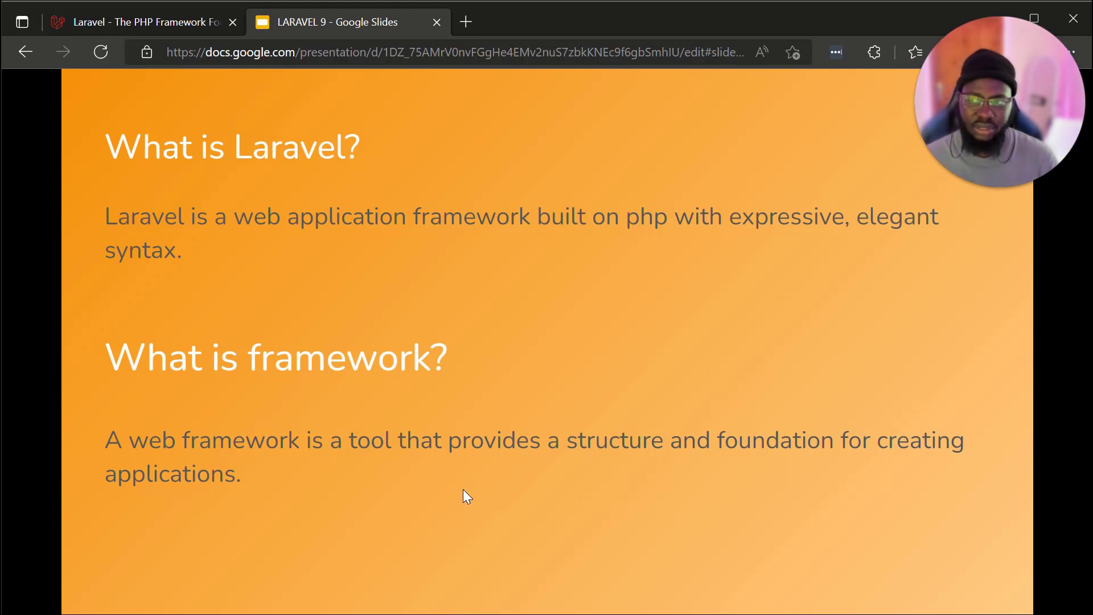
# - Switch from the Google Slides deck to the Laravel homepage tab
pyautogui.click(136, 22)
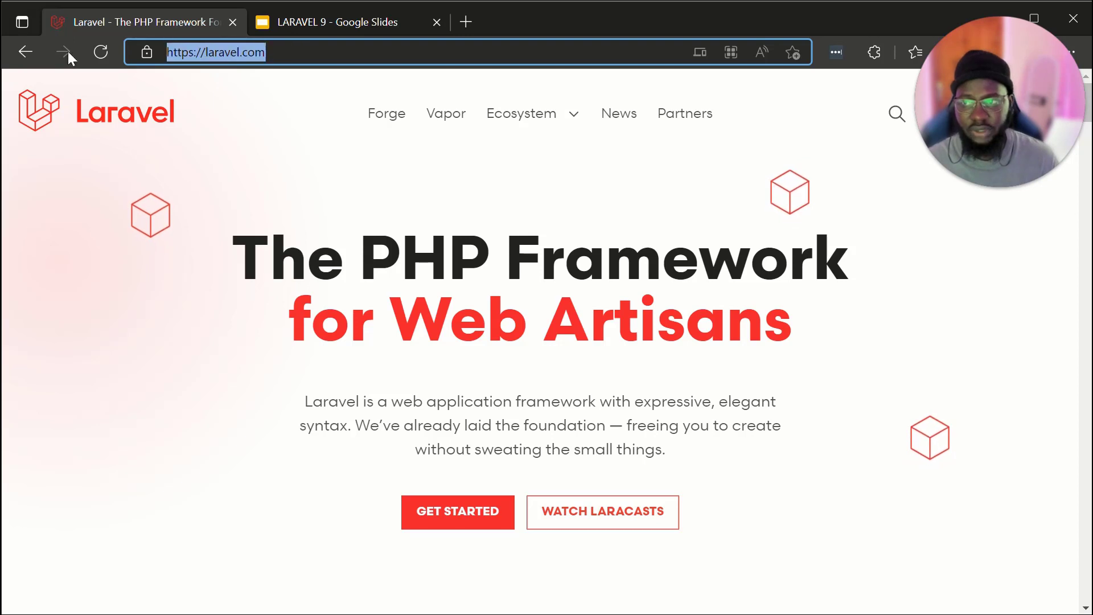
pyautogui.write('la')
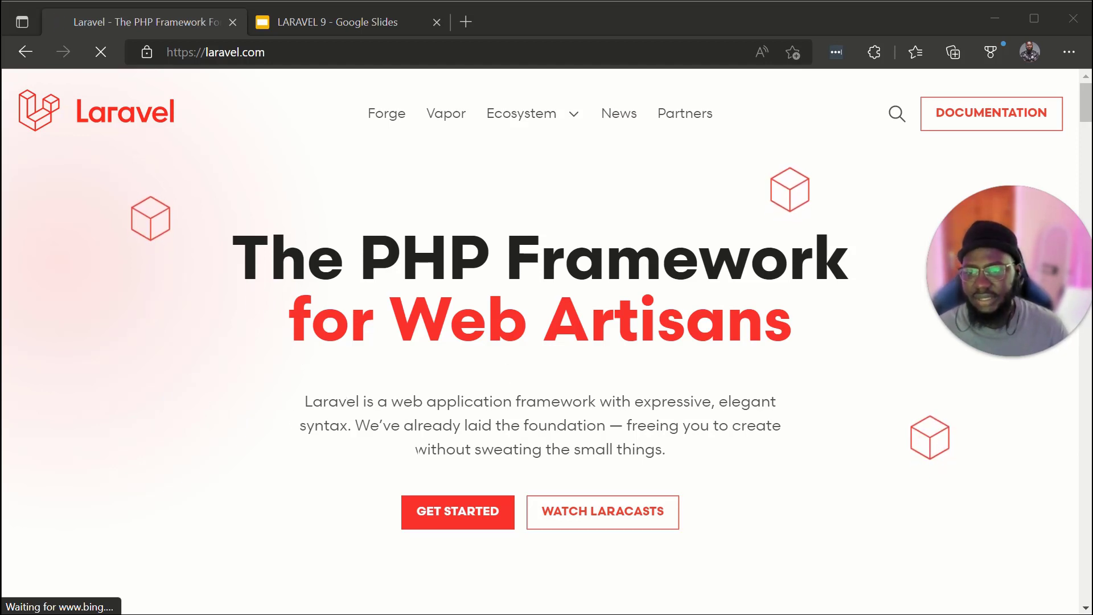
pyautogui.scroll(-3)
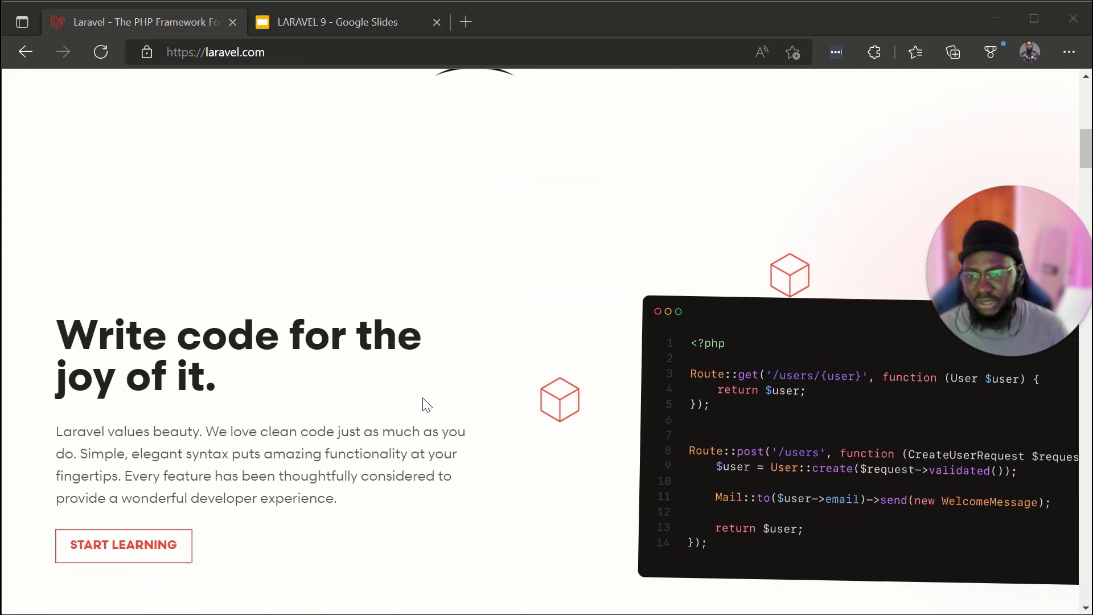
pyautogui.scroll(3)
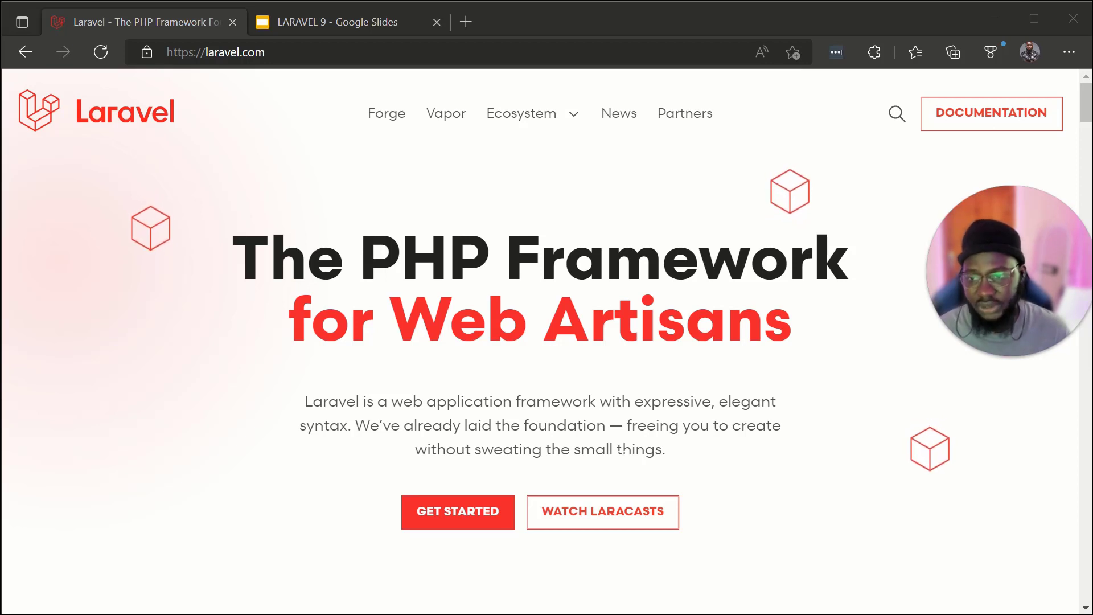
pyautogui.moveTo(652, 443)
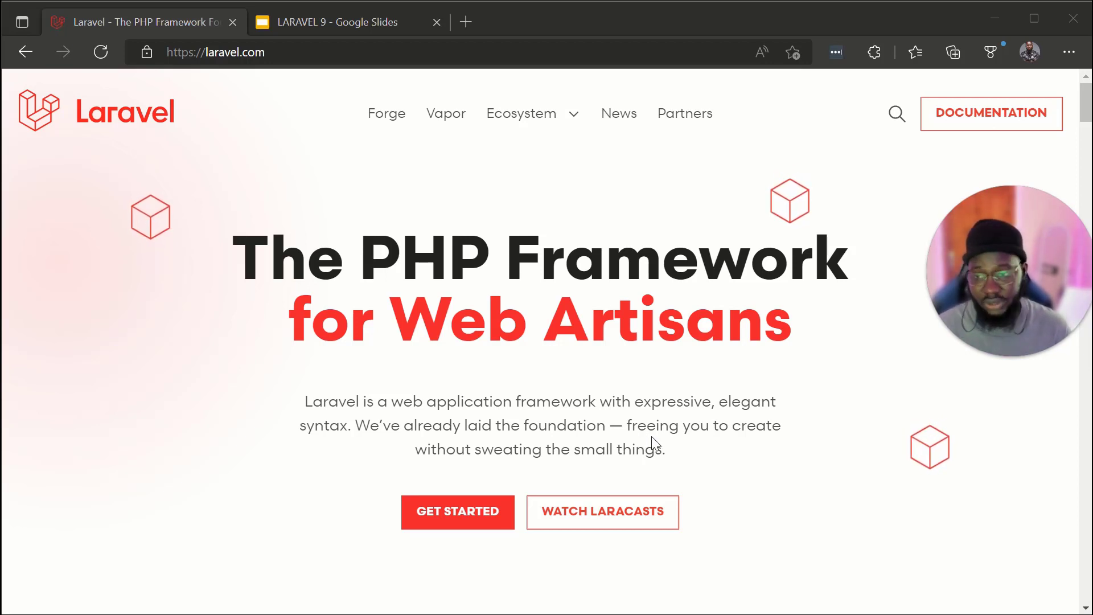
pyautogui.scroll(-3)
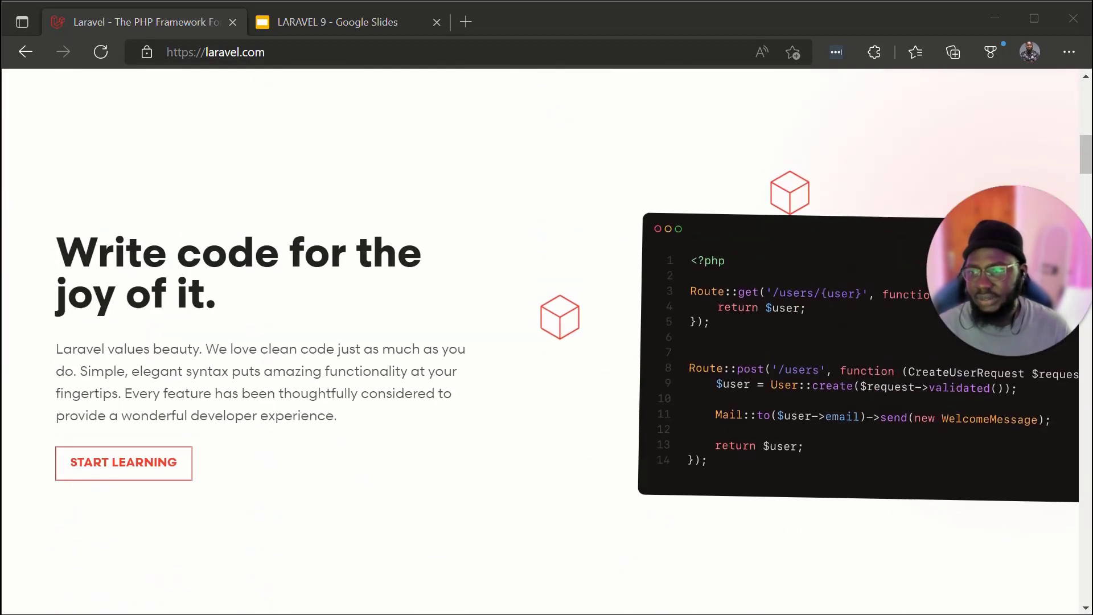
pyautogui.scroll(-3)
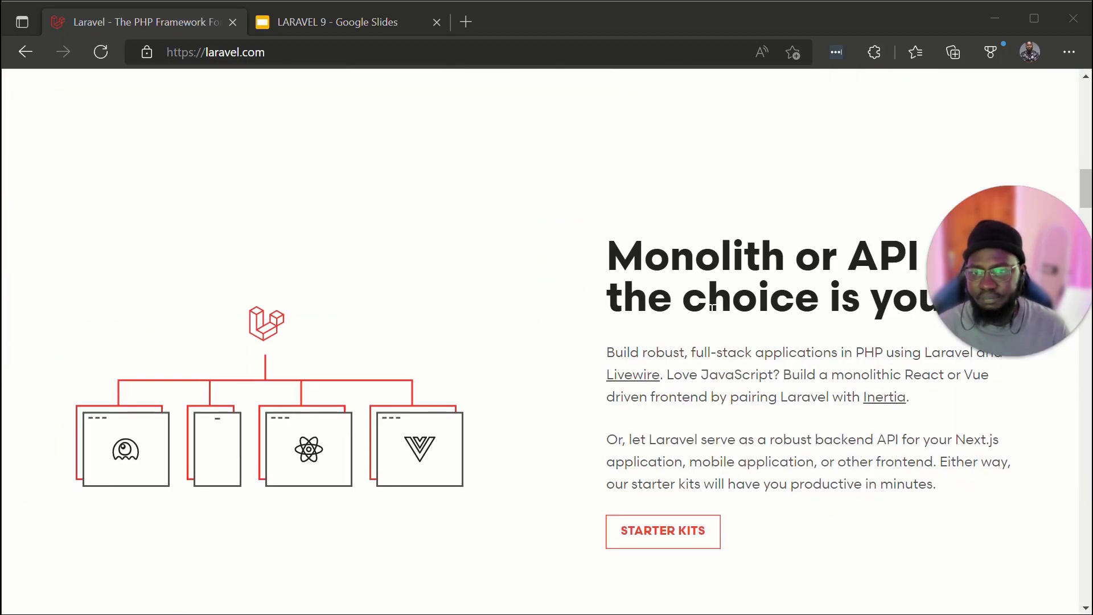
pyautogui.scroll(-3)
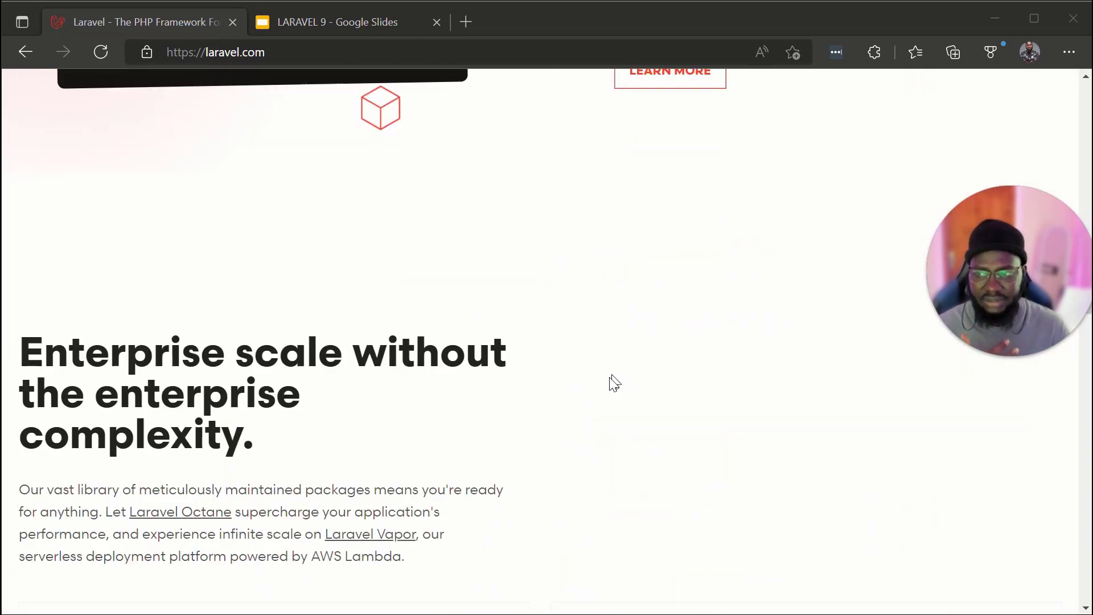
pyautogui.scroll(-3)
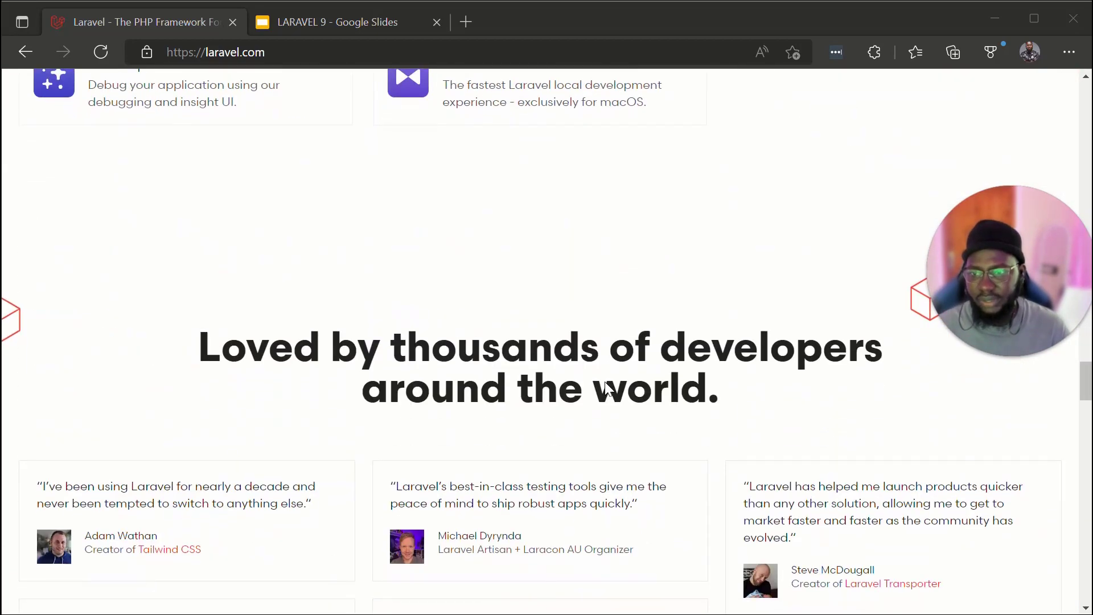
pyautogui.scroll(3)
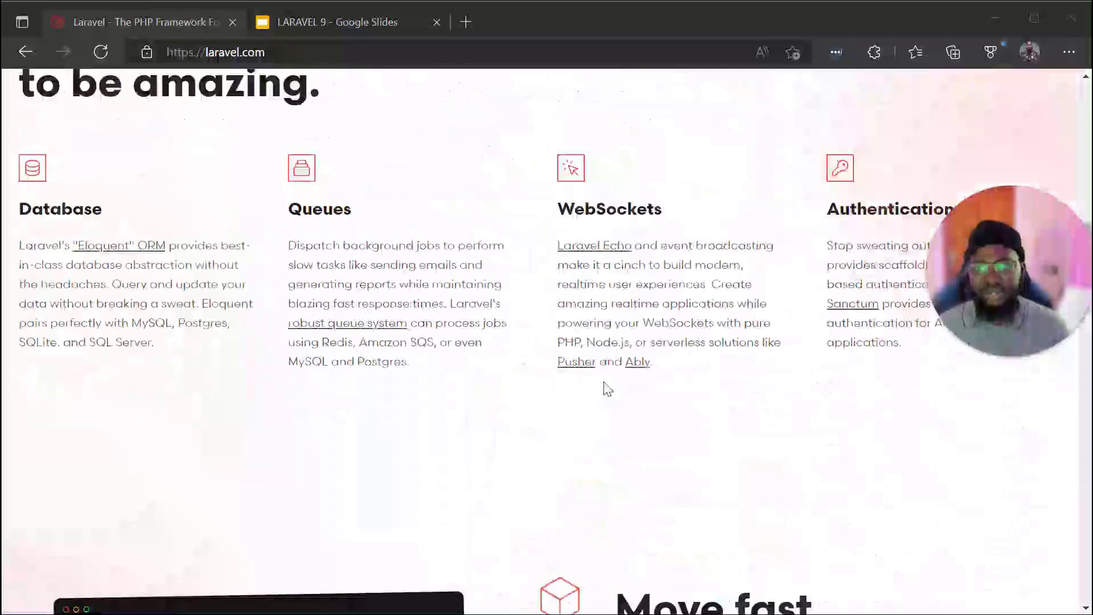
pyautogui.scroll(3)
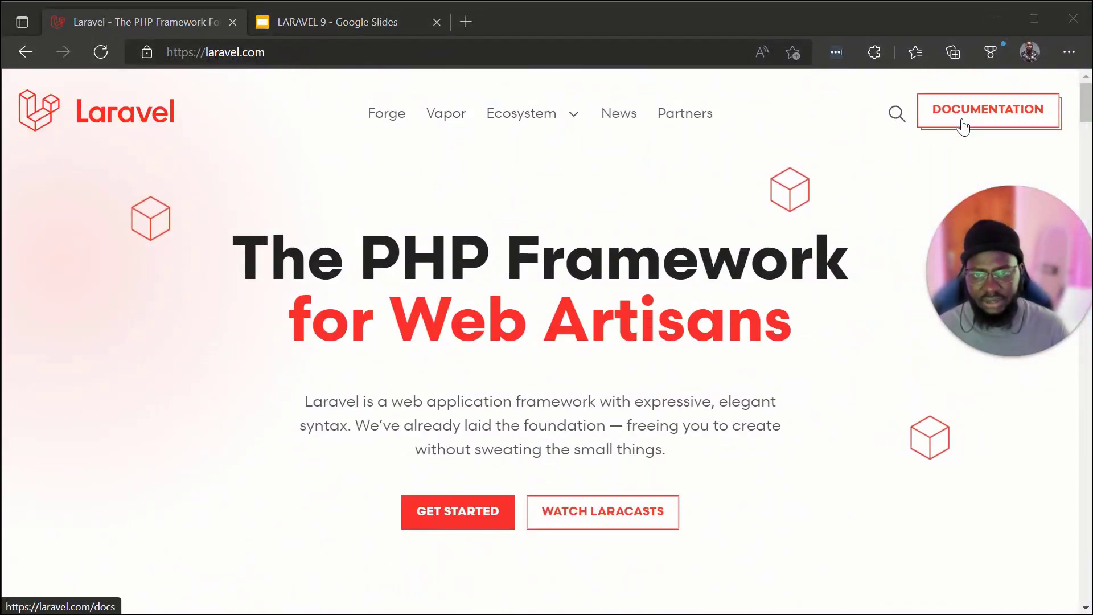
# - Open the Laravel 9.x documentation from the homepage header's Documentation button
pyautogui.click(988, 110)
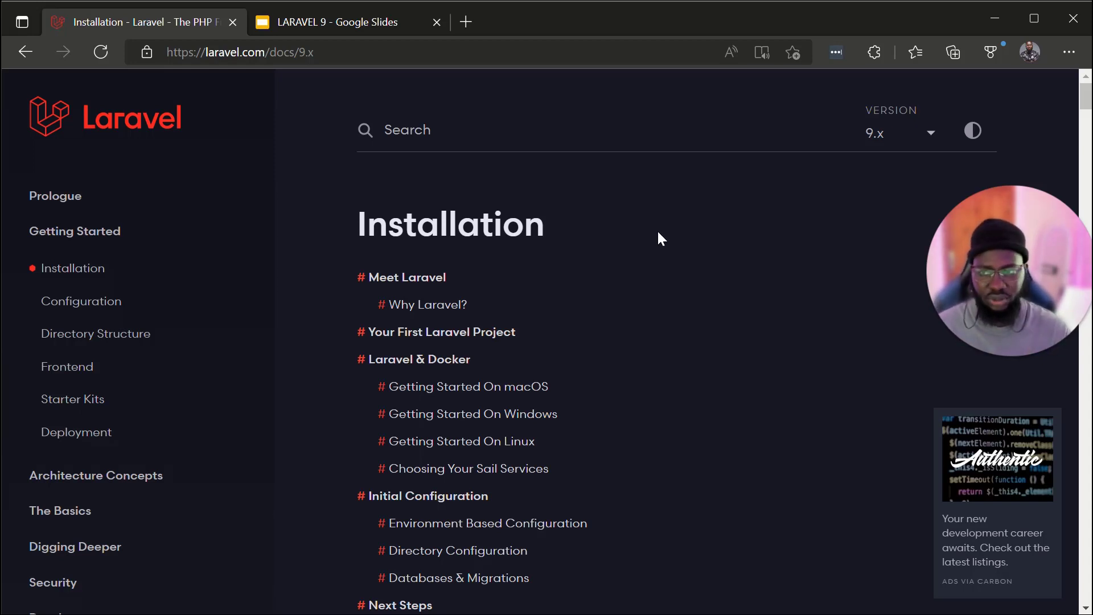
pyautogui.moveTo(661, 349)
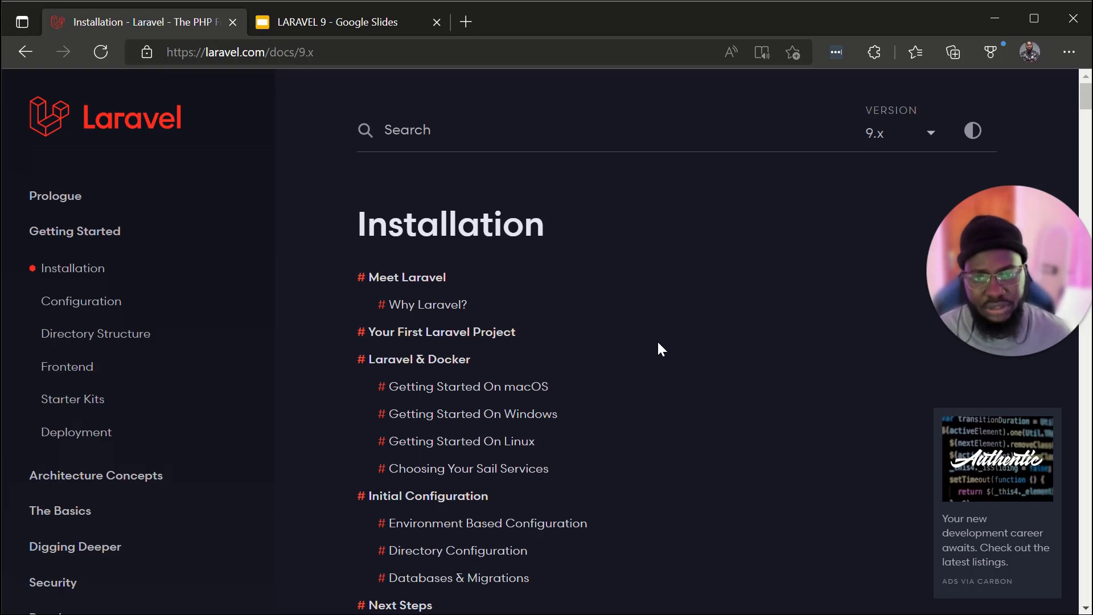
pyautogui.moveTo(426, 305)
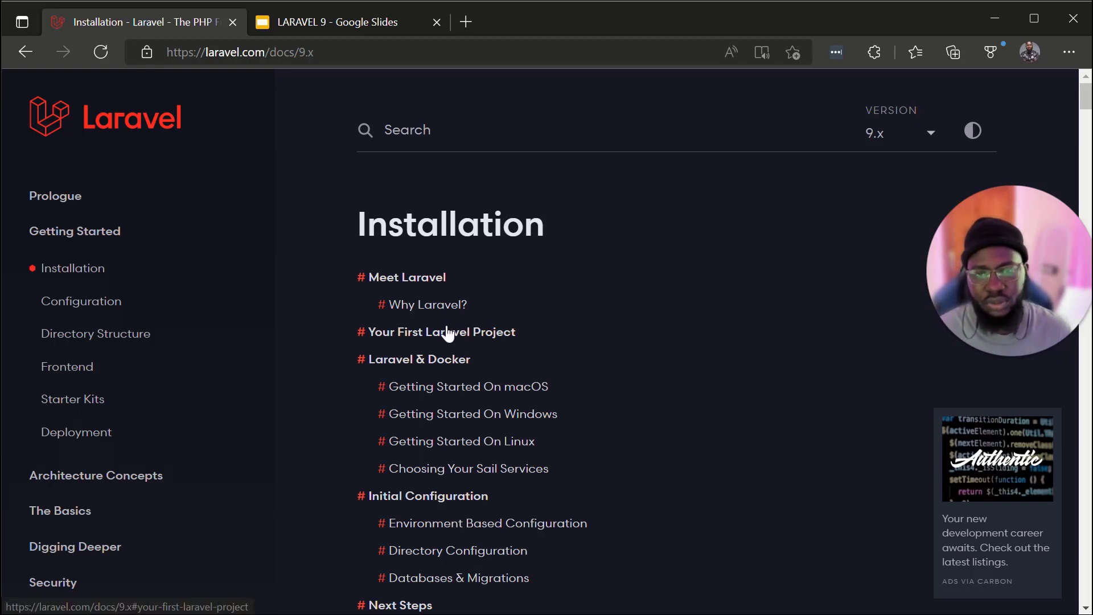
pyautogui.moveTo(438, 308)
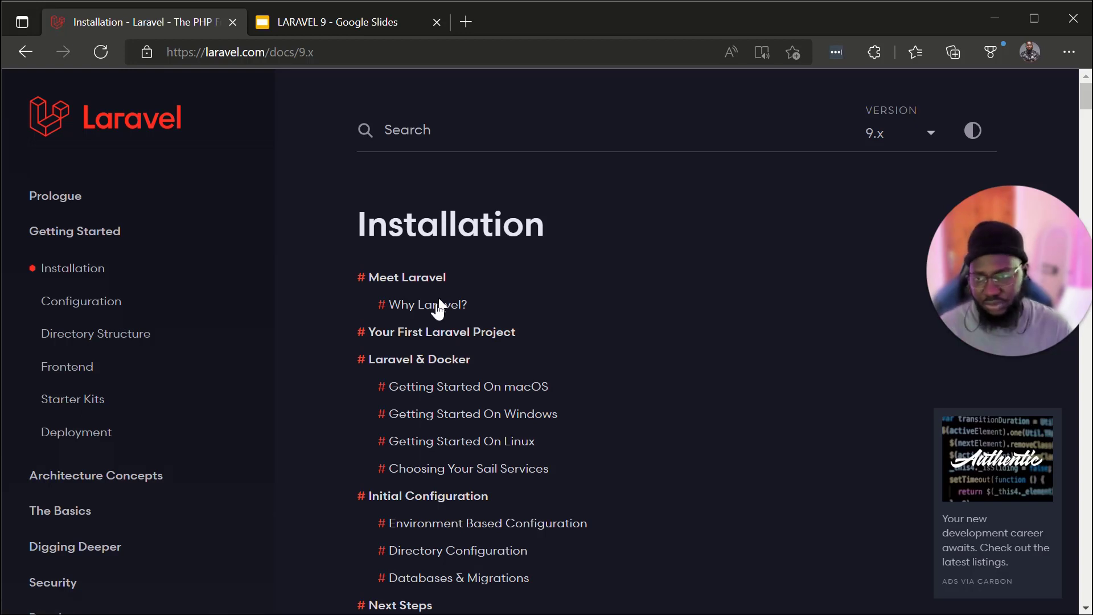
pyautogui.moveTo(429, 305)
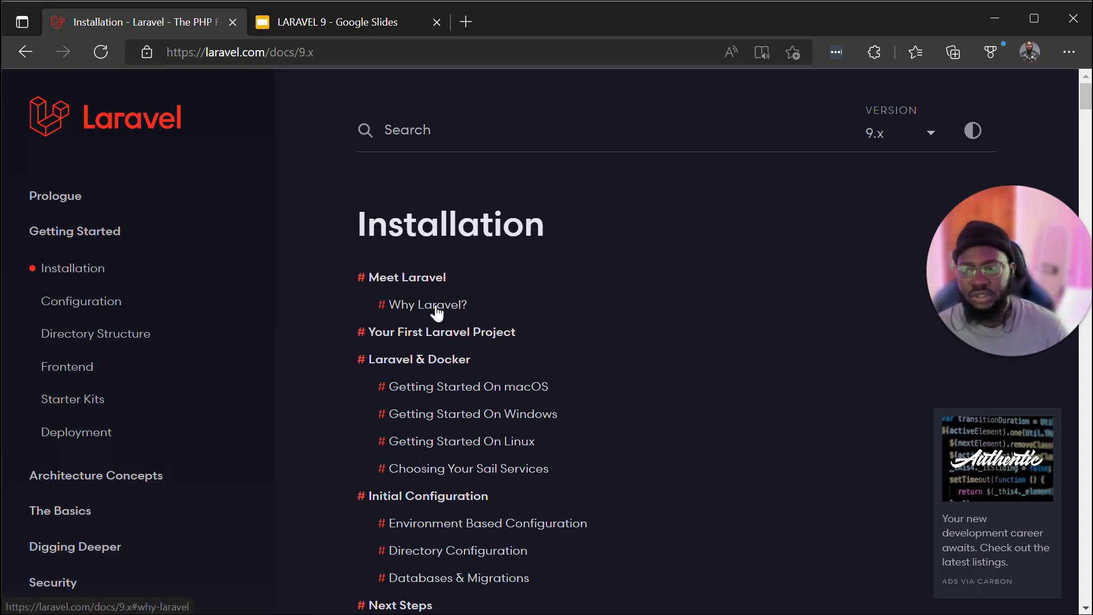
pyautogui.moveTo(687, 236)
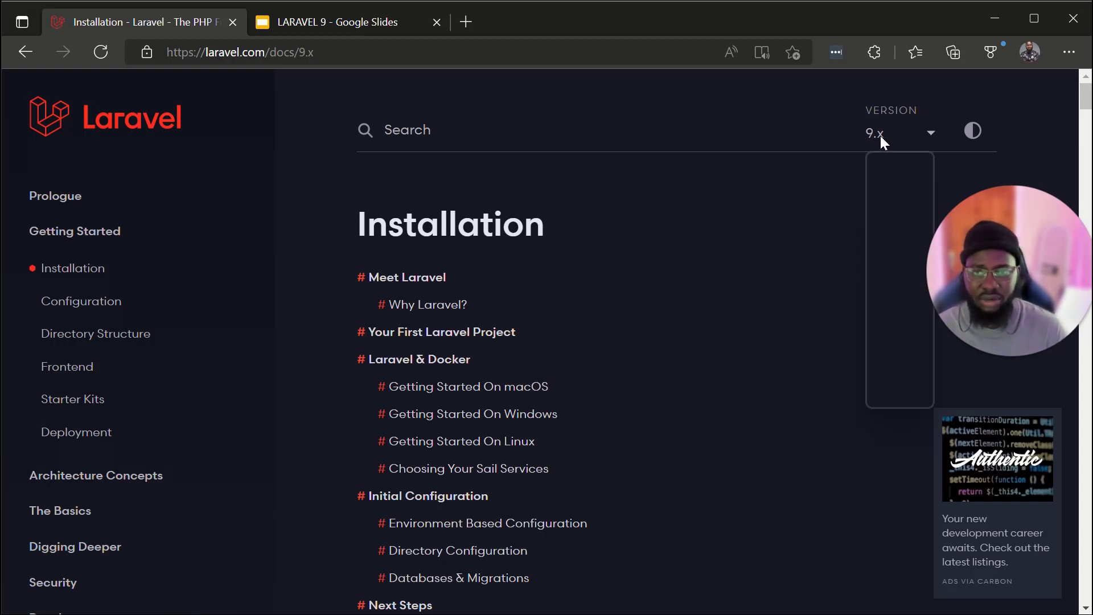
pyautogui.click(900, 133)
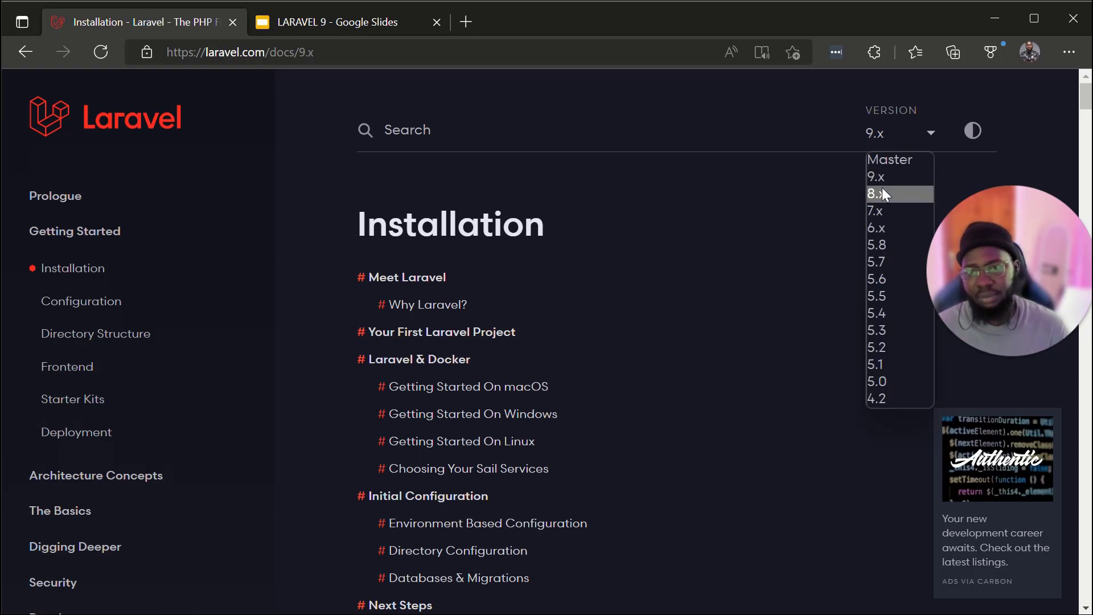
pyautogui.moveTo(880, 398)
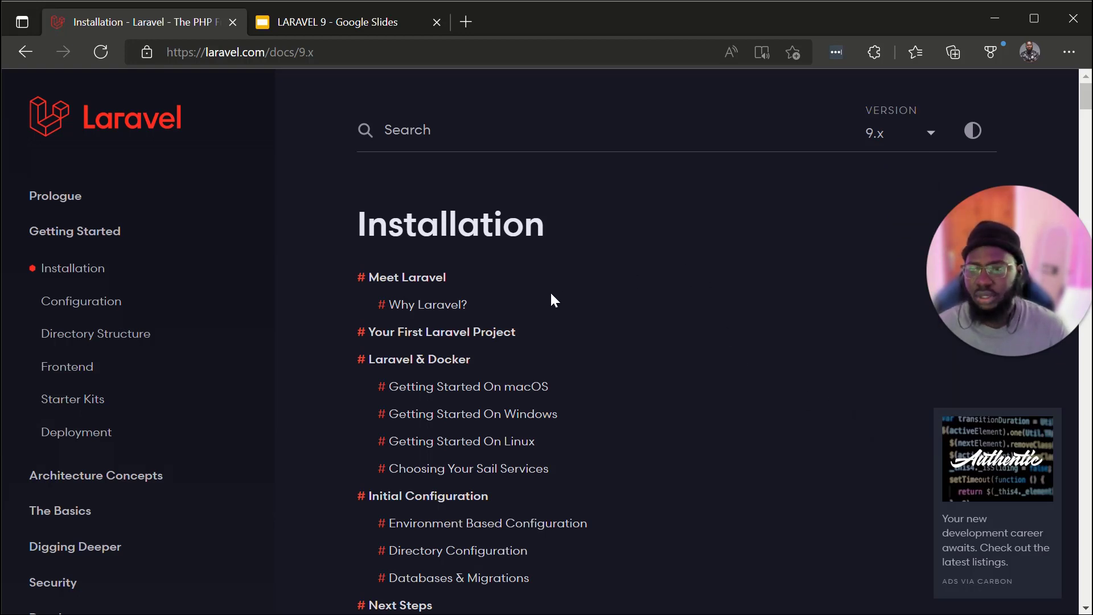
pyautogui.click(900, 133)
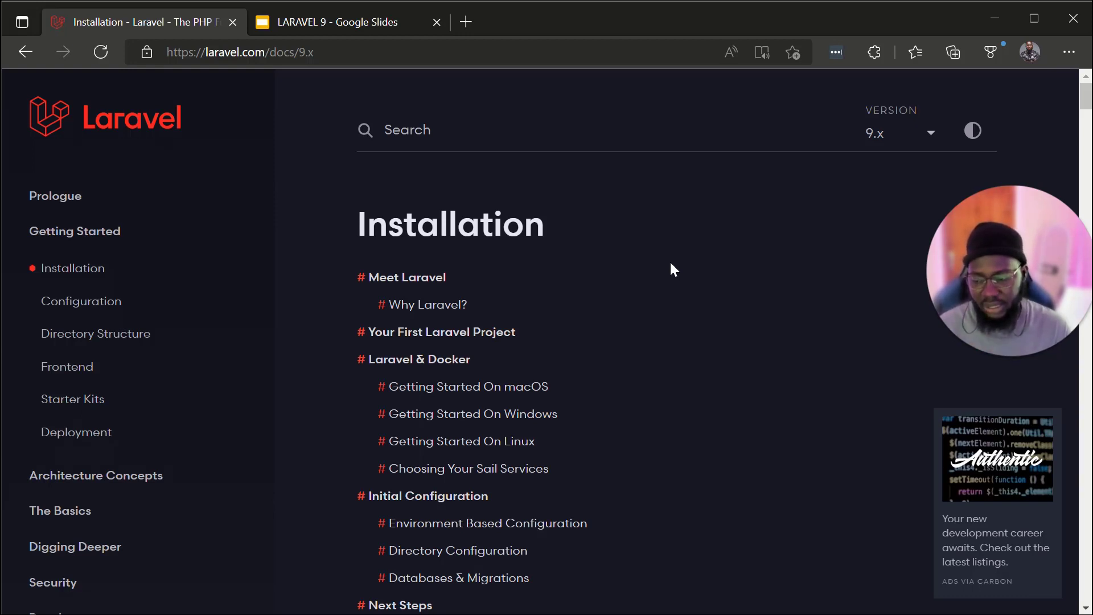
pyautogui.moveTo(570, 296)
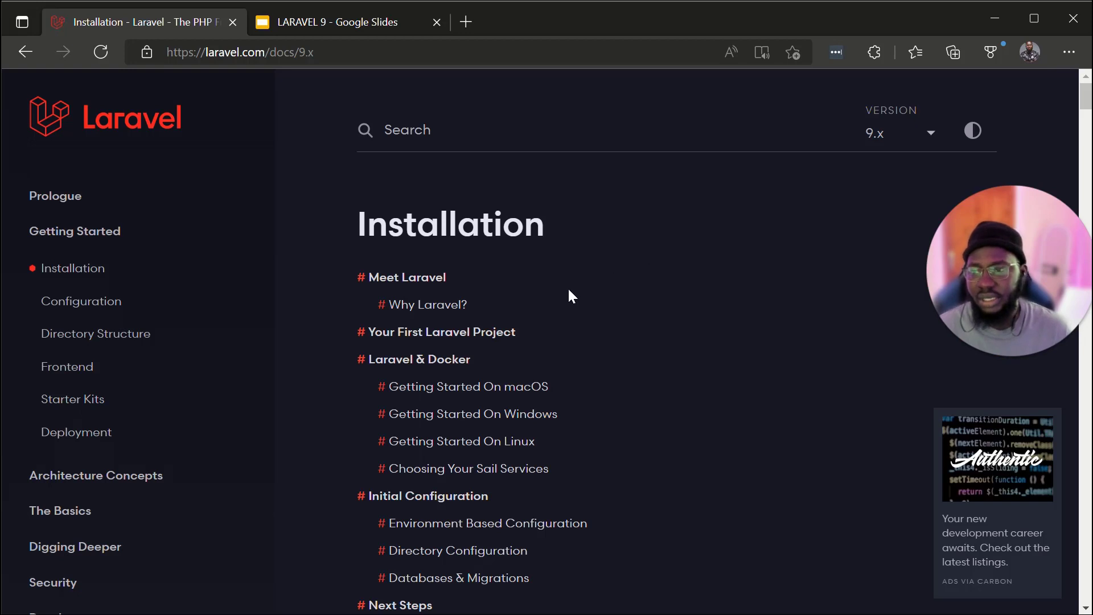
pyautogui.moveTo(578, 296)
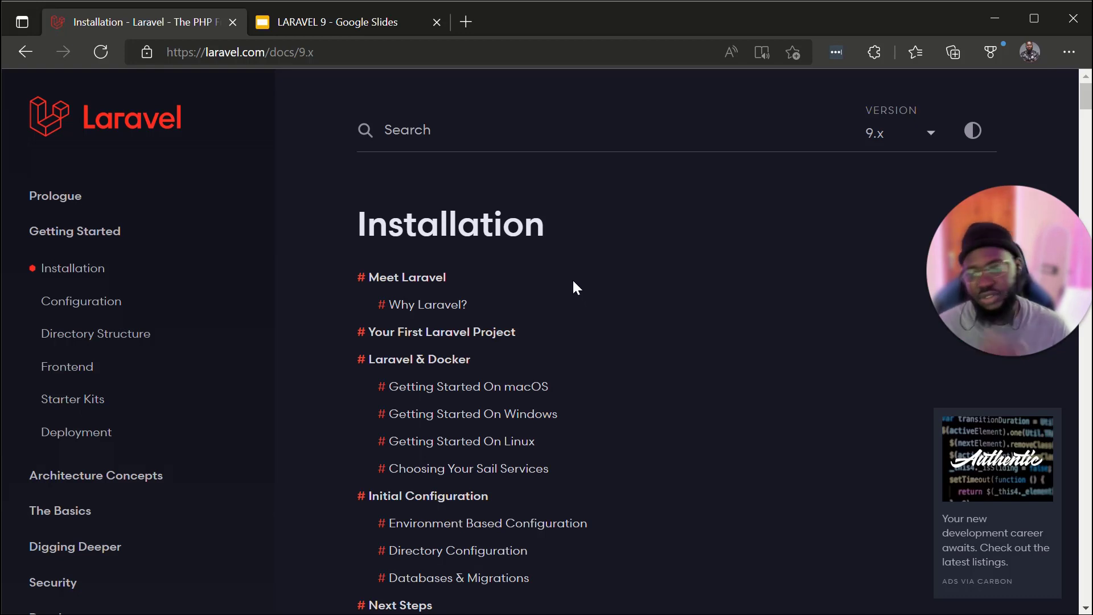
pyautogui.moveTo(573, 280)
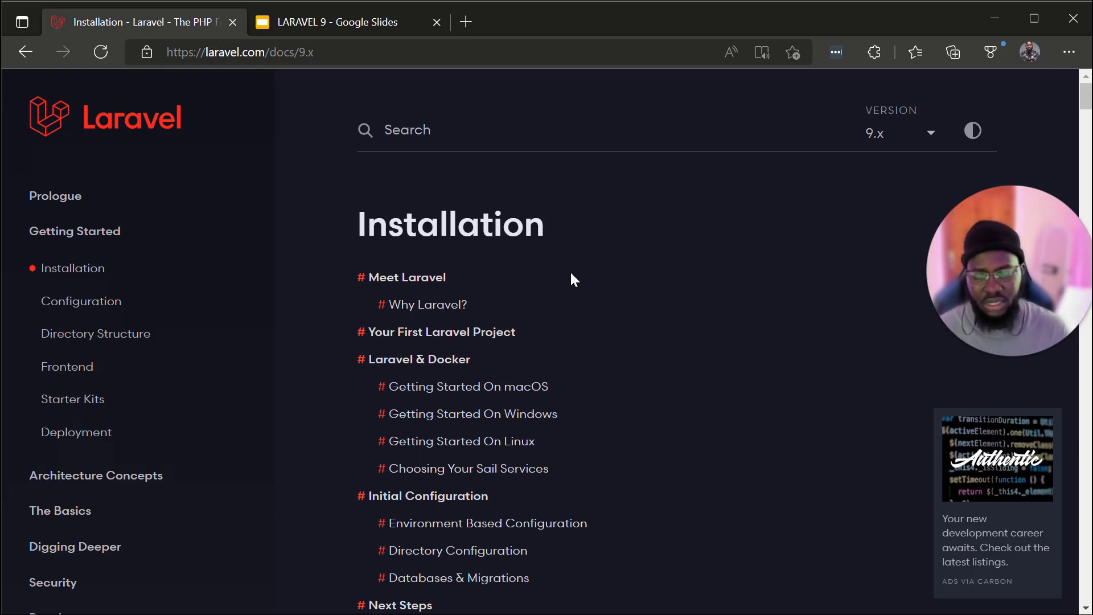
pyautogui.moveTo(569, 295)
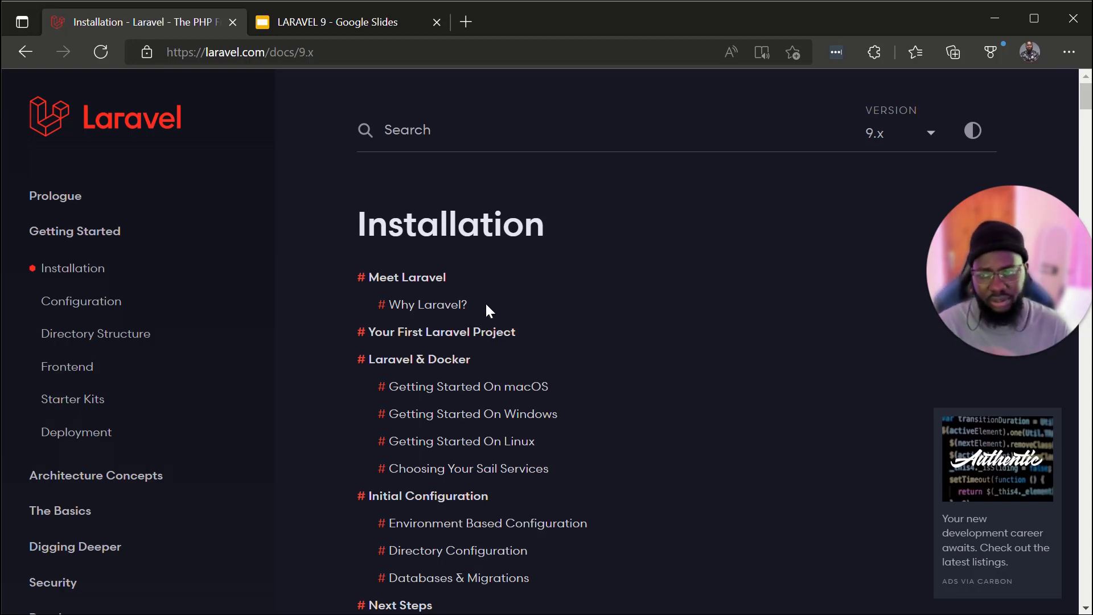
pyautogui.moveTo(431, 305)
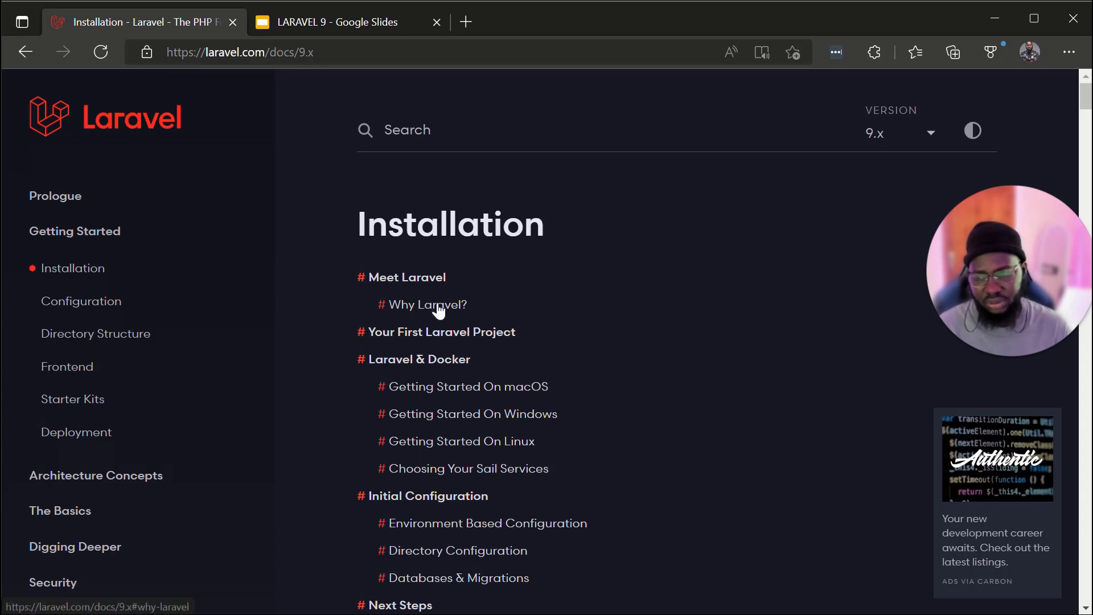
pyautogui.click(429, 304)
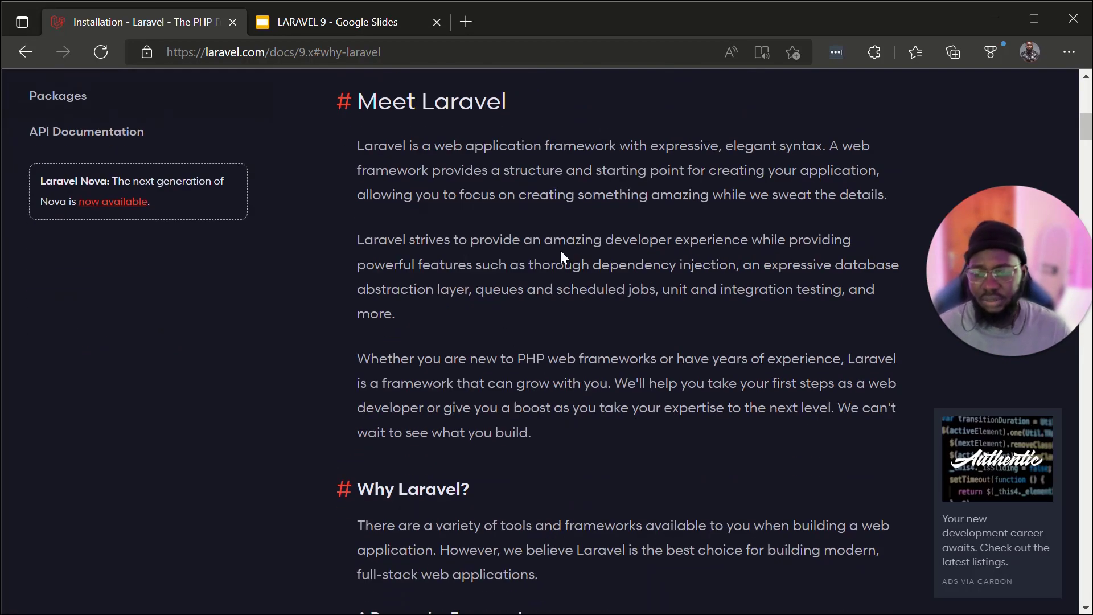
pyautogui.scroll(-3)
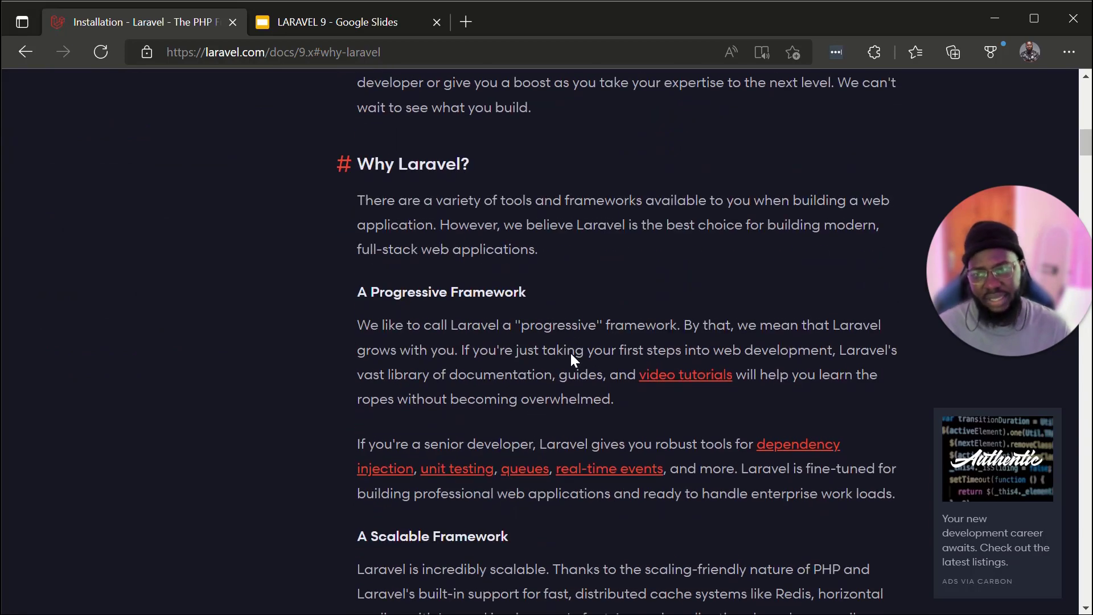
pyautogui.scroll(-3)
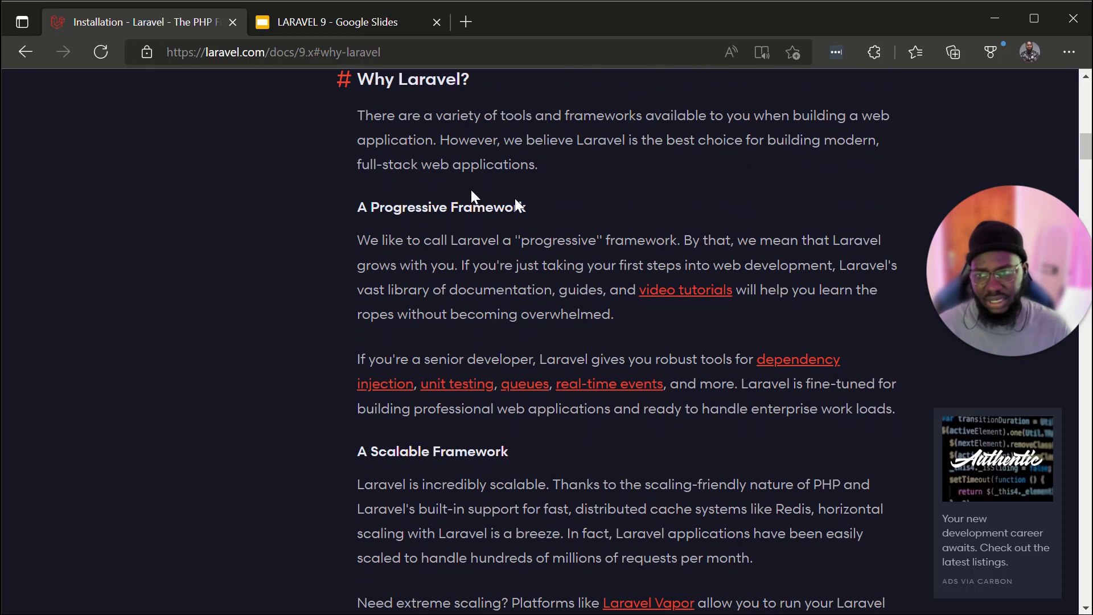
pyautogui.moveTo(618, 217)
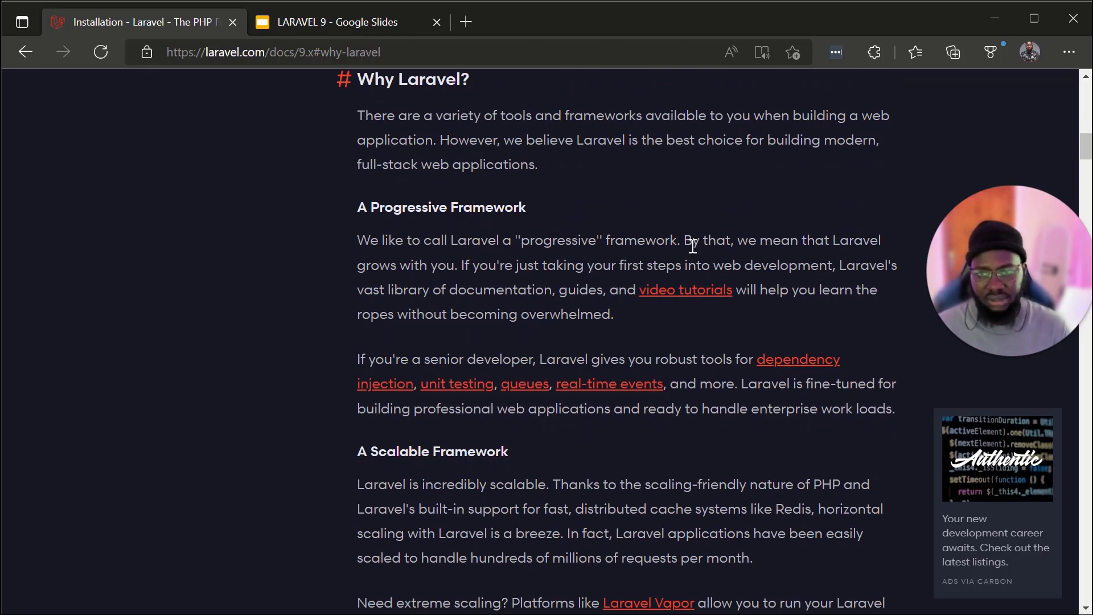
pyautogui.moveTo(598, 293)
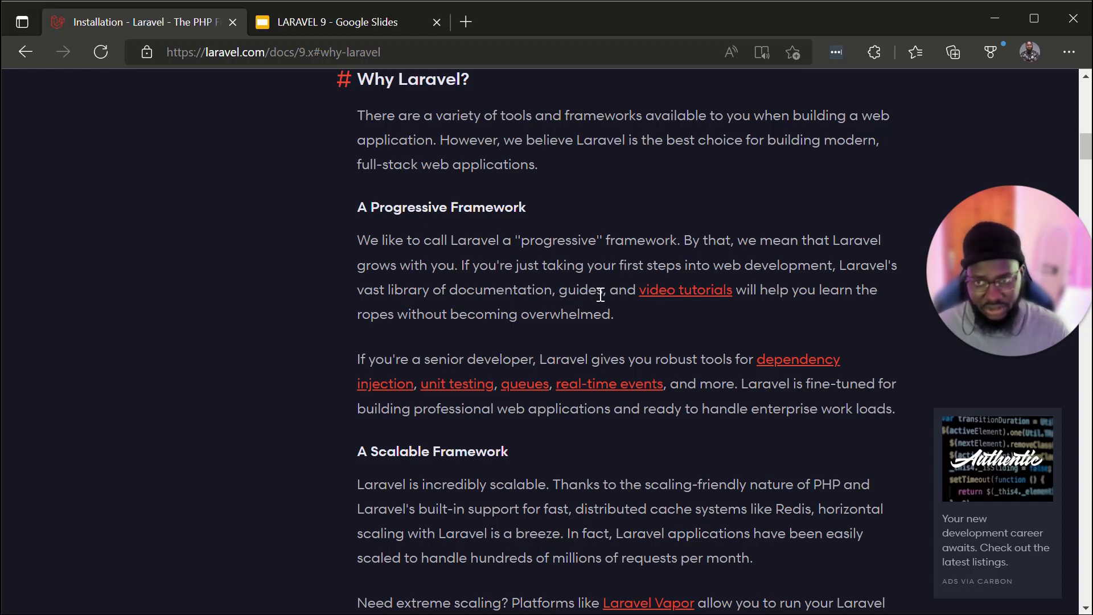
pyautogui.moveTo(680, 321)
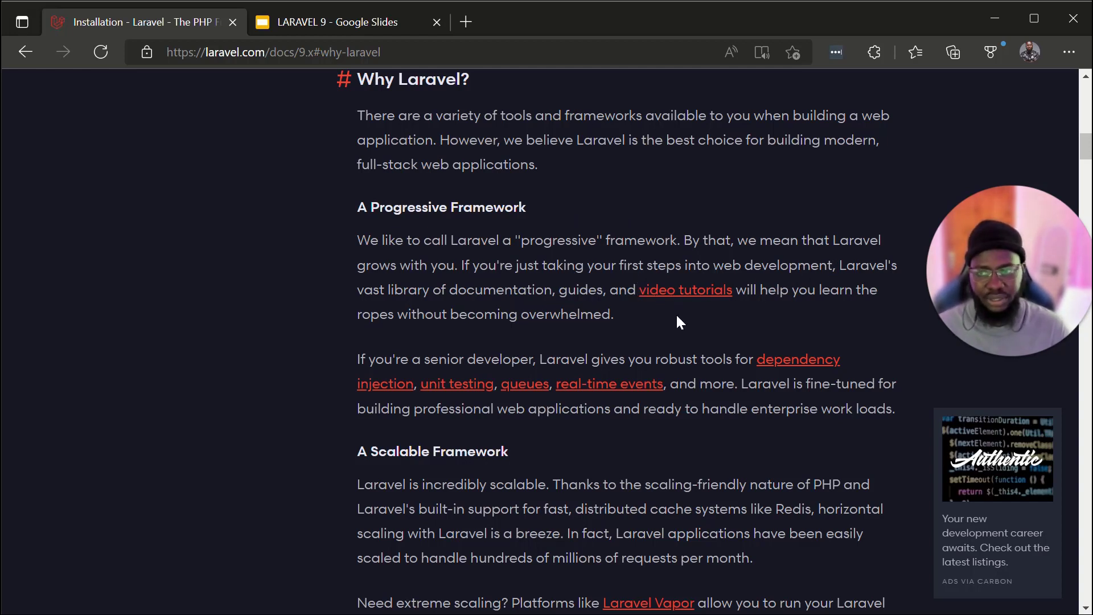
pyautogui.moveTo(622, 313)
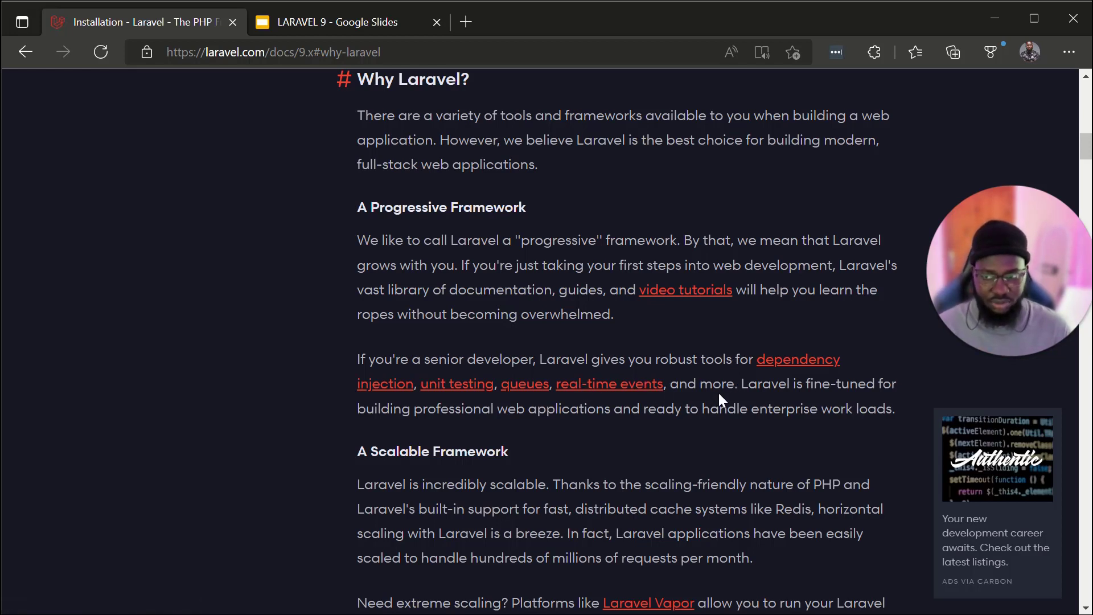
pyautogui.moveTo(769, 410)
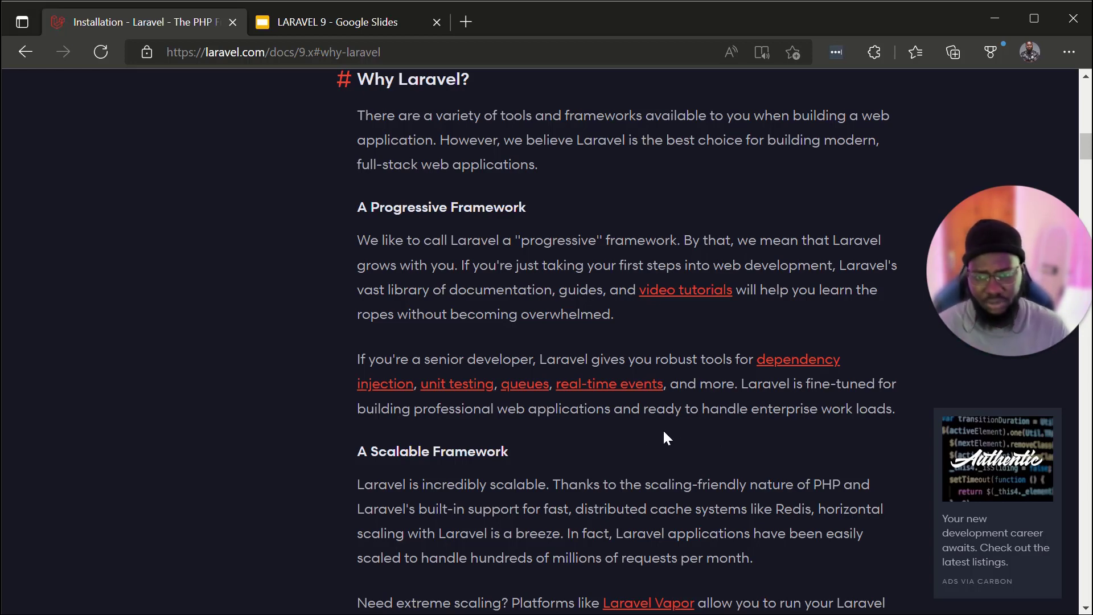
# - Scroll the Installation docs down to the Your First Laravel Project section
pyautogui.scroll(-3)
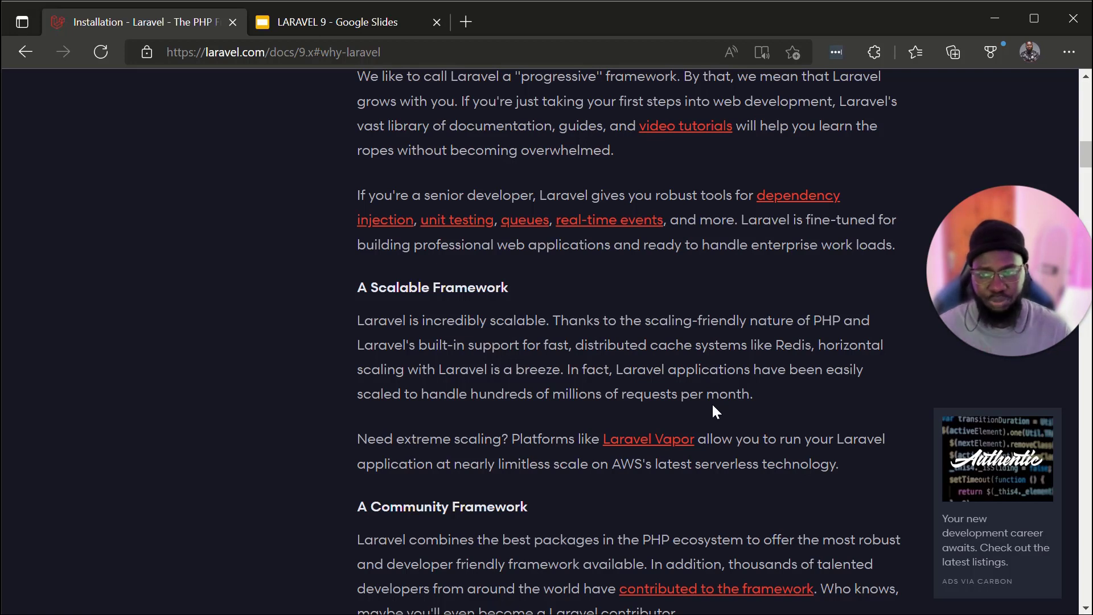
pyautogui.moveTo(829, 379)
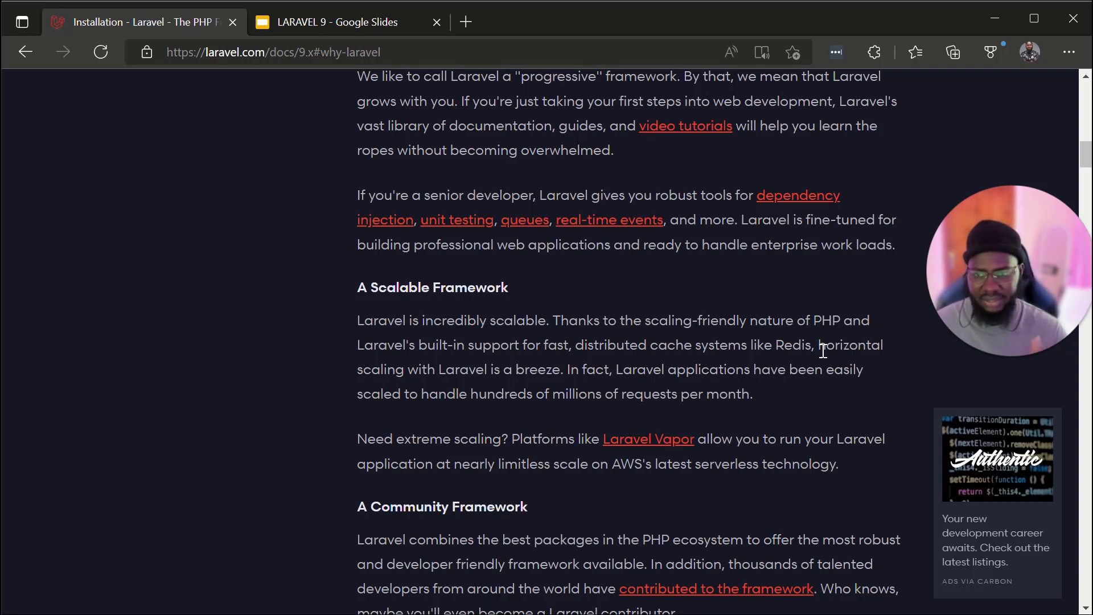
pyautogui.scroll(-3)
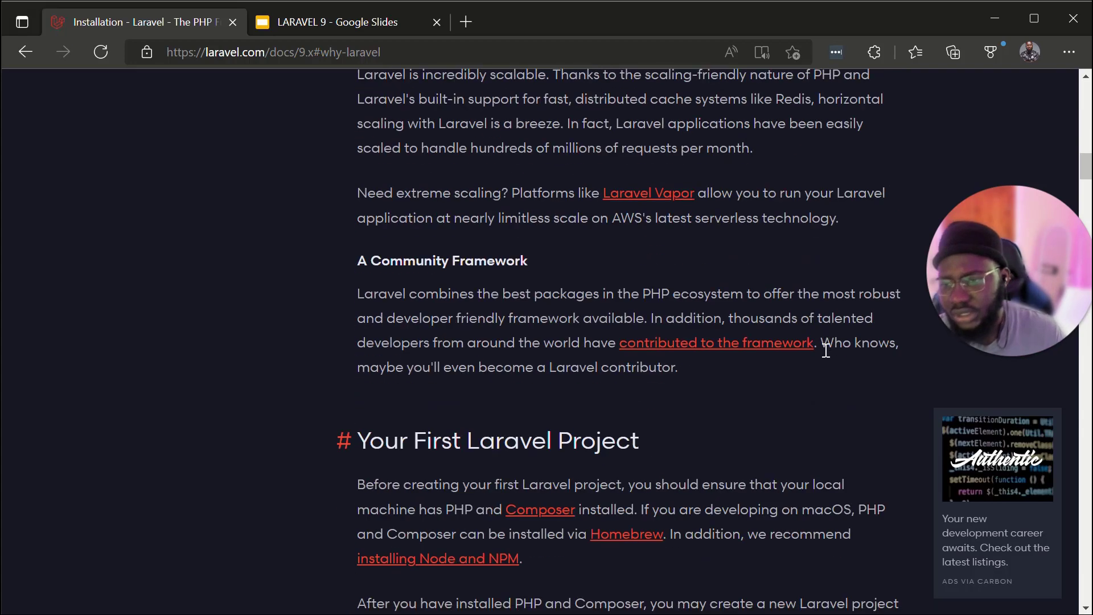
# - Scroll back up to the Installation page's table of contents
pyautogui.scroll(3)
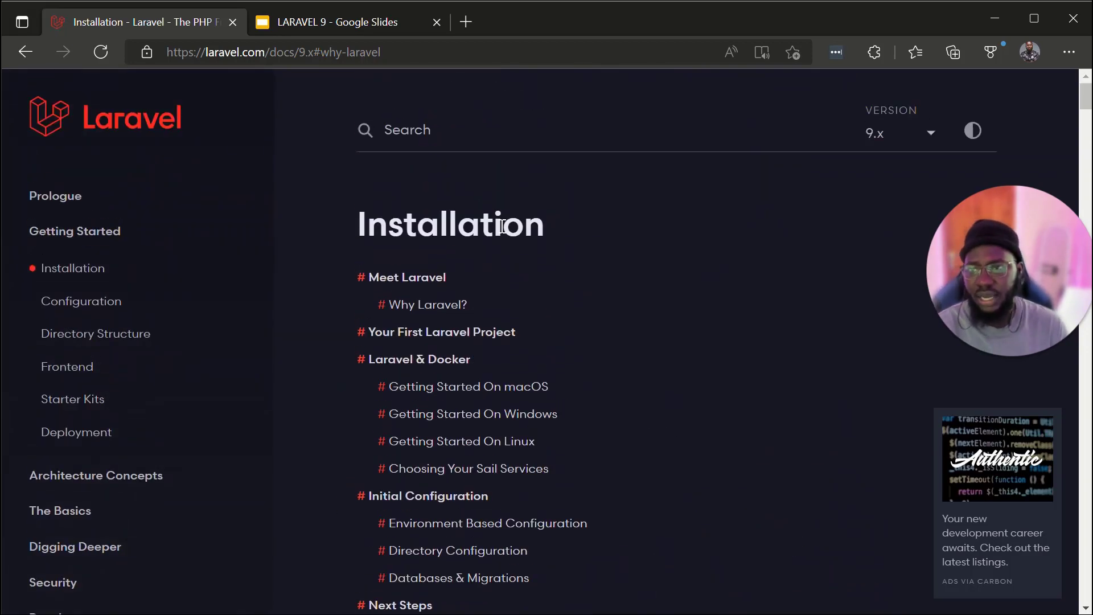
# - View the Prerequisites slide in the LARAVEL 9 deck, then open a blank tab
pyautogui.click(335, 22)
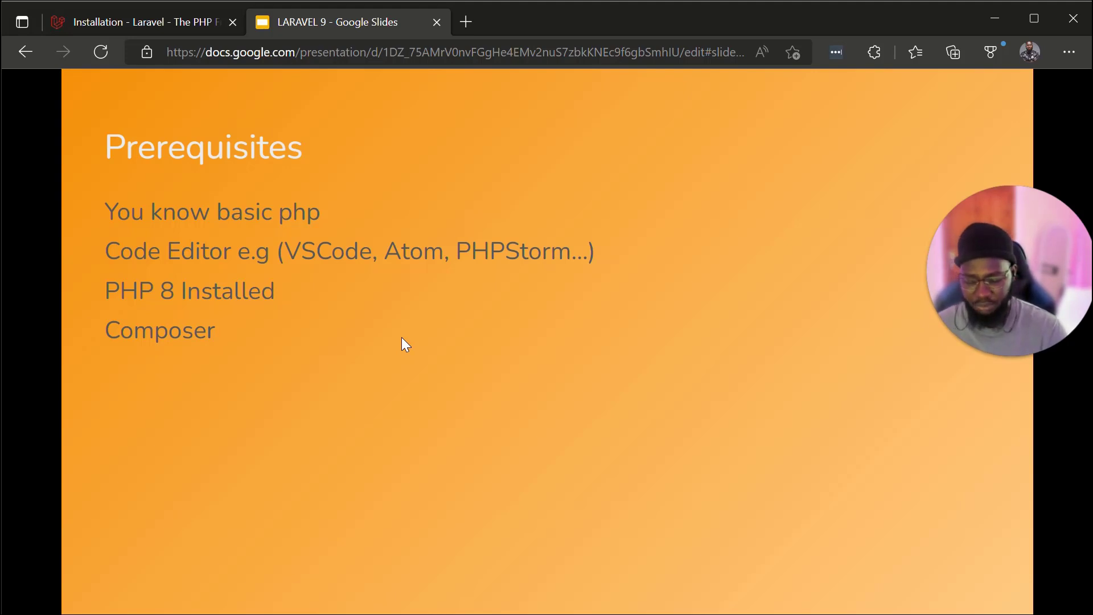
pyautogui.click(465, 22)
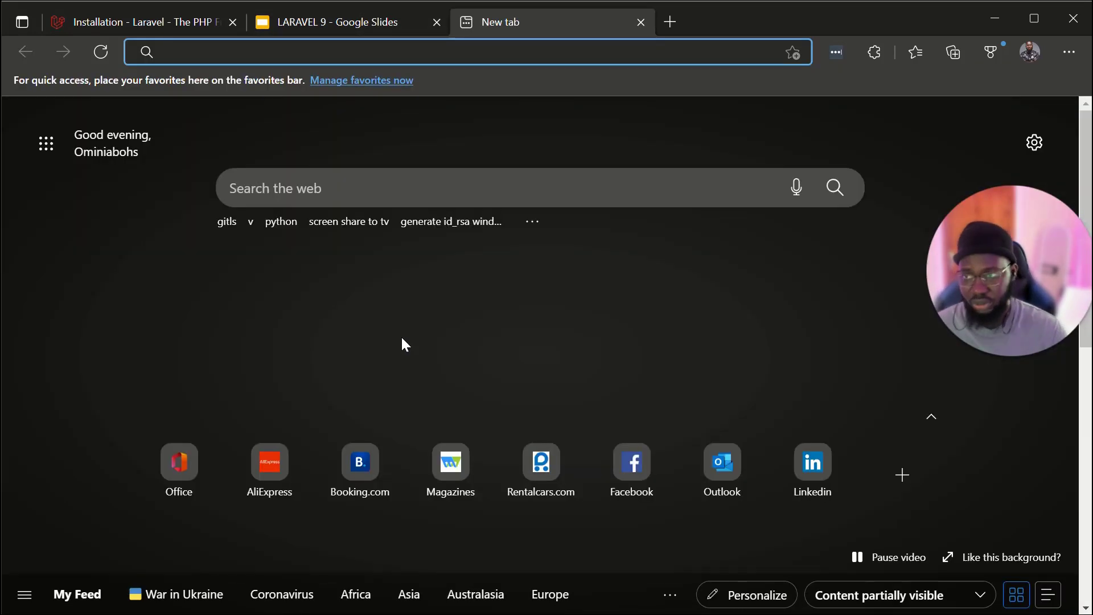
# - Search Bing for 'composer download' and open the Download - Composer result
pyautogui.write('composer downlo')
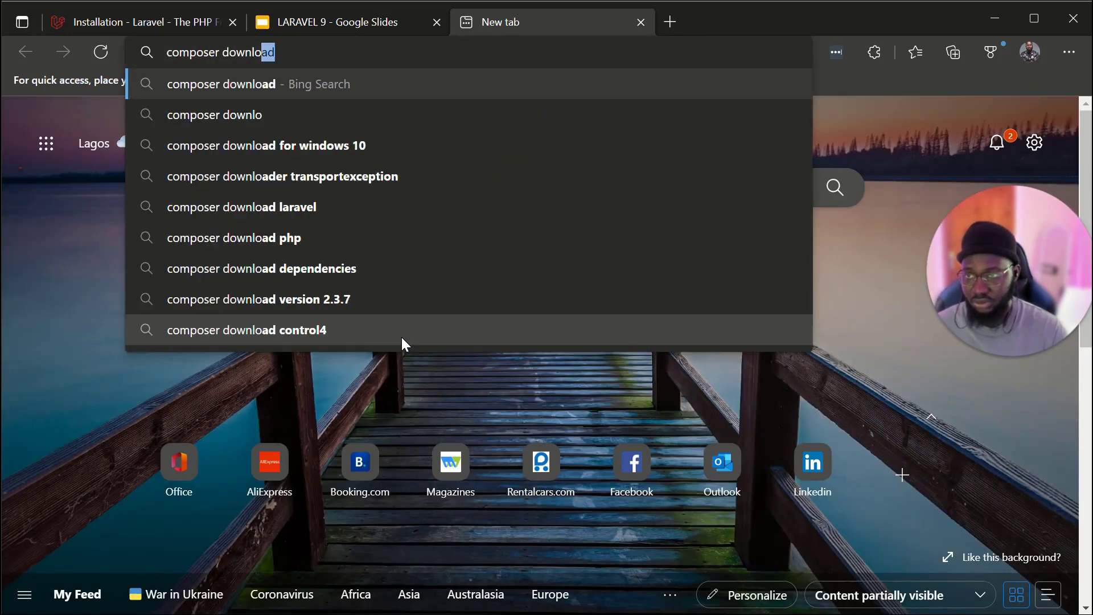
pyautogui.press('Enter')
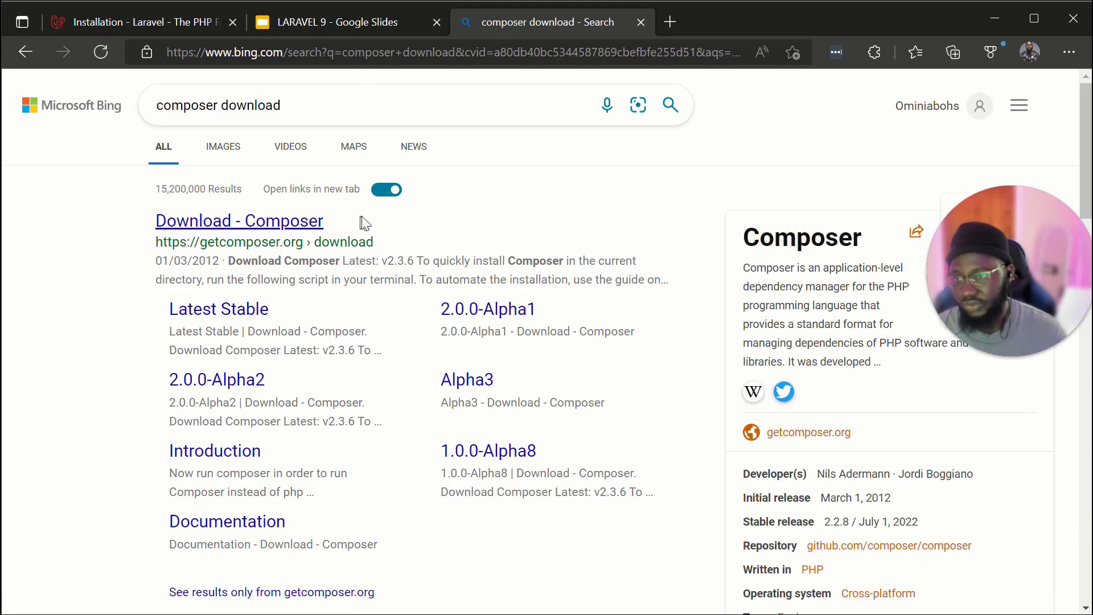
pyautogui.click(240, 220)
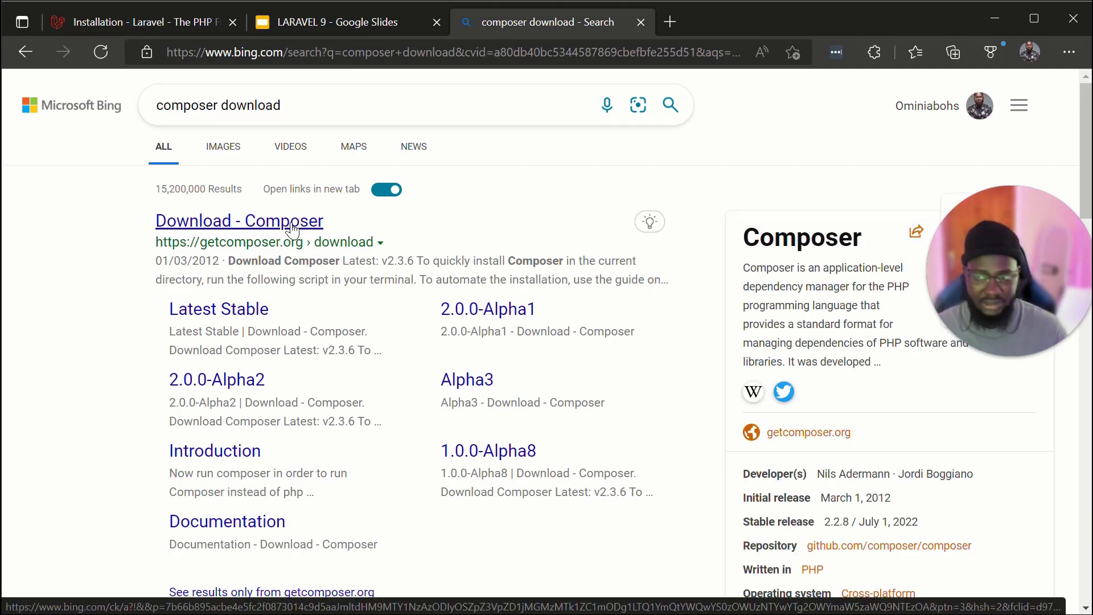
pyautogui.click(240, 221)
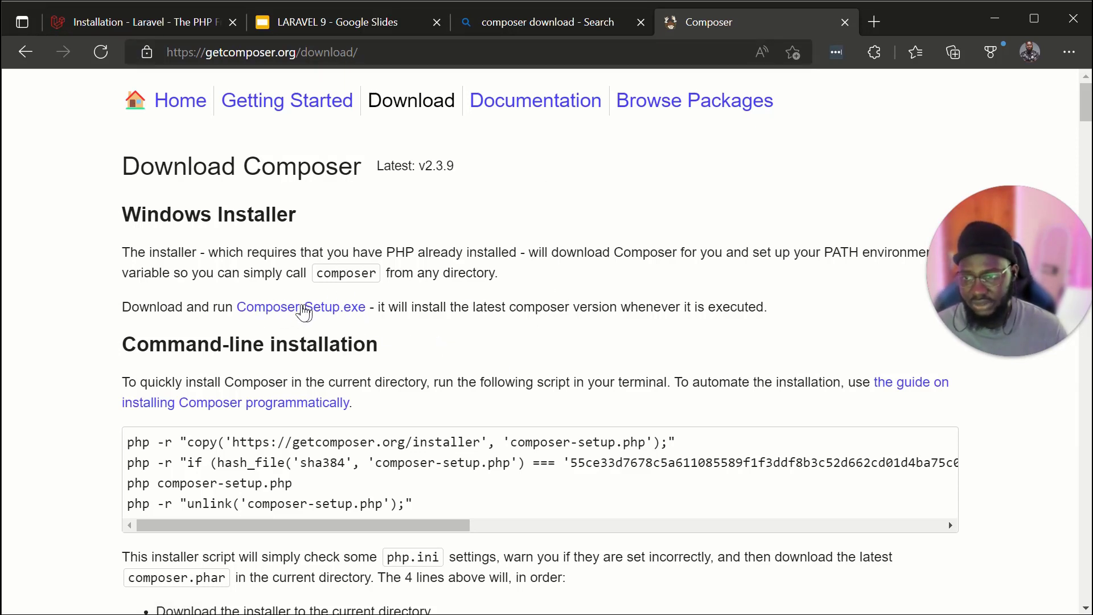
pyautogui.moveTo(301, 307)
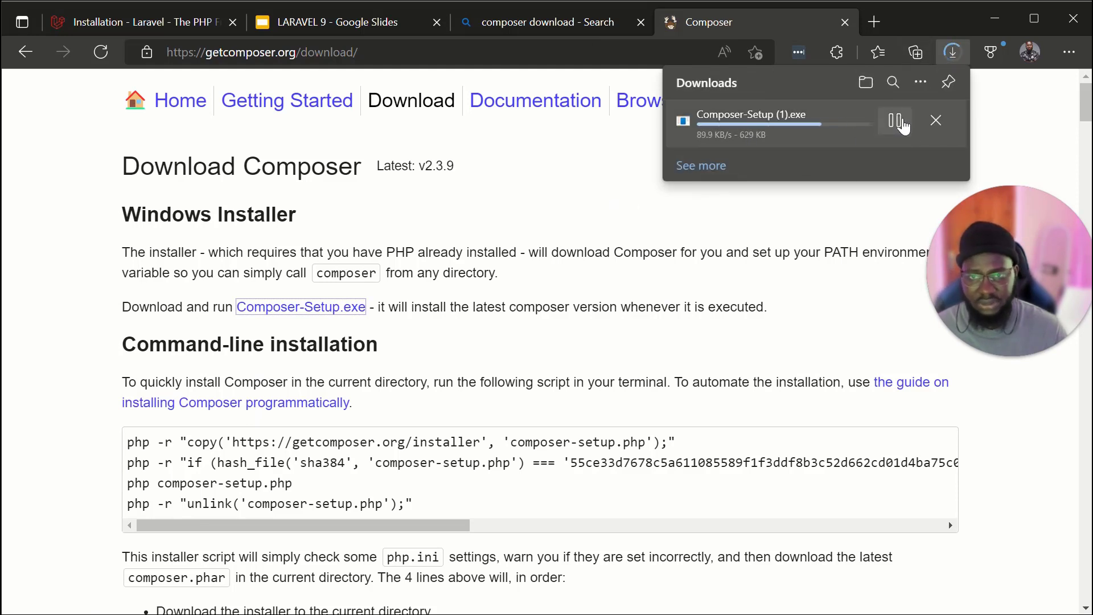
# - Pause and cancel the Composer-Setup.exe download in the Downloads flyout
pyautogui.click(895, 121)
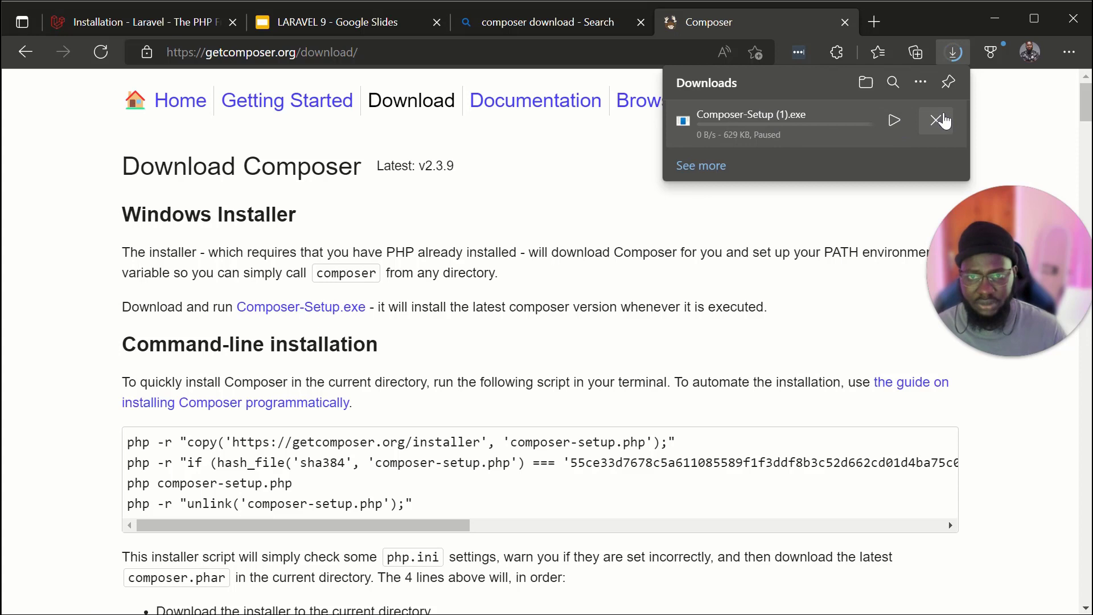
pyautogui.click(936, 120)
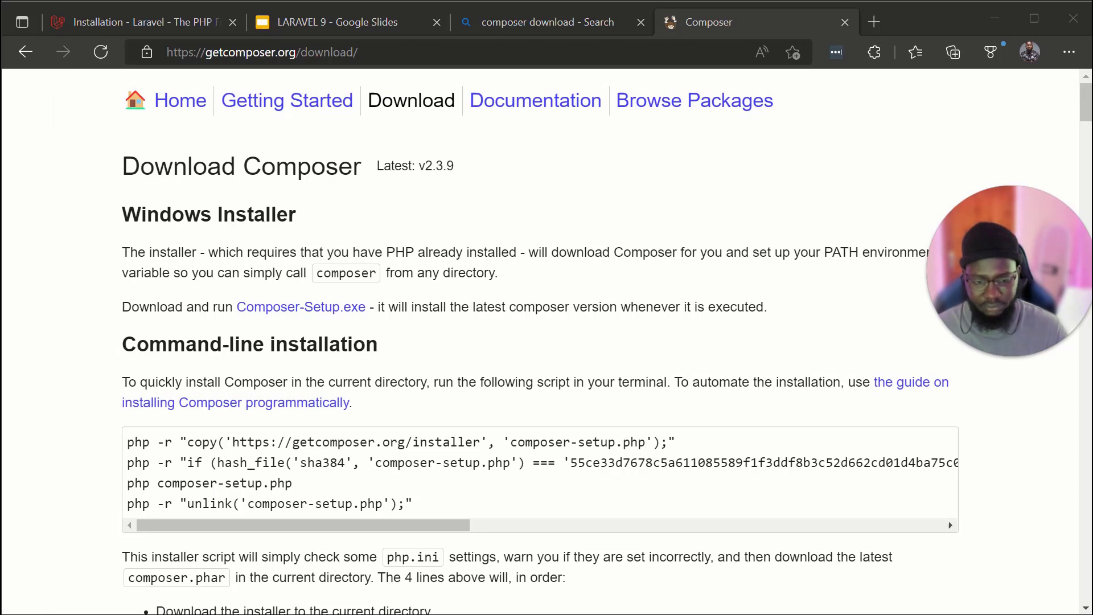
pyautogui.moveTo(801, 538)
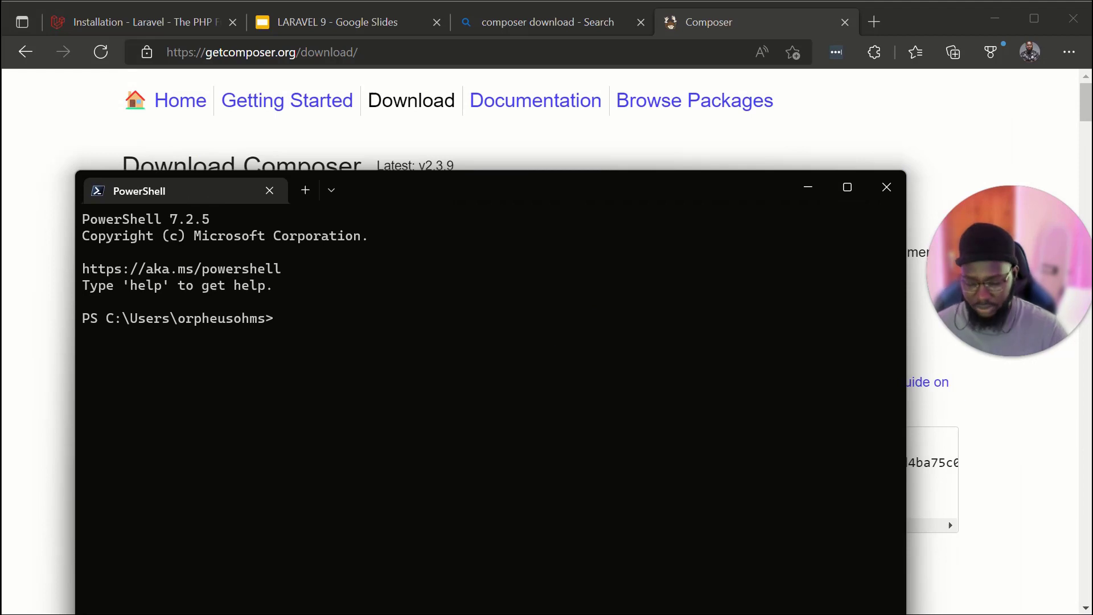
# - Run composer, clear the terminal, and confirm composer -V reports version 2.3.6
pyautogui.write('composer -')
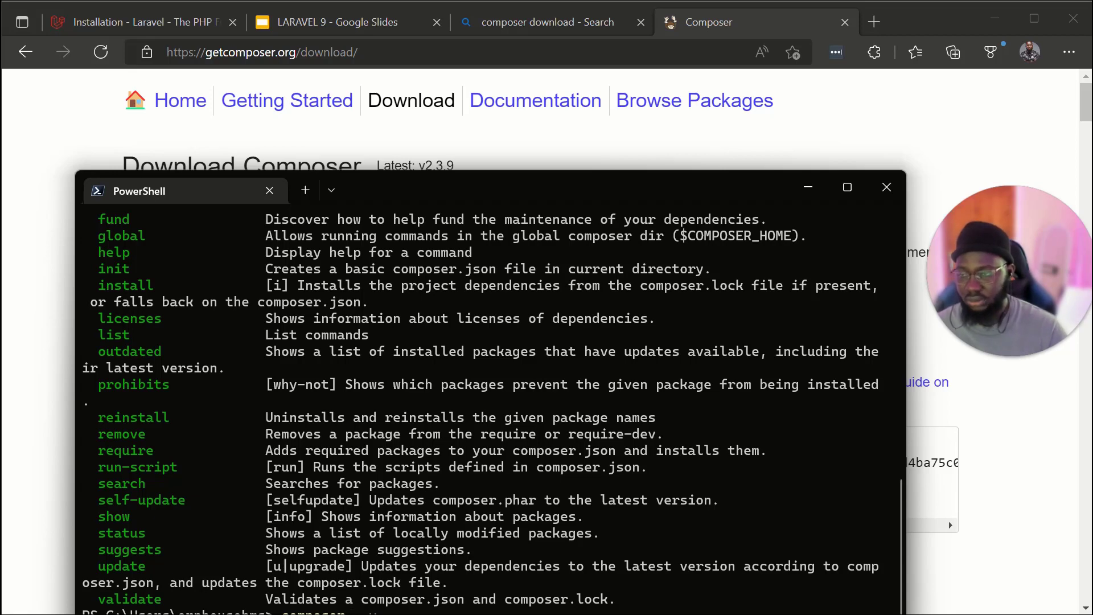
pyautogui.scroll(-3)
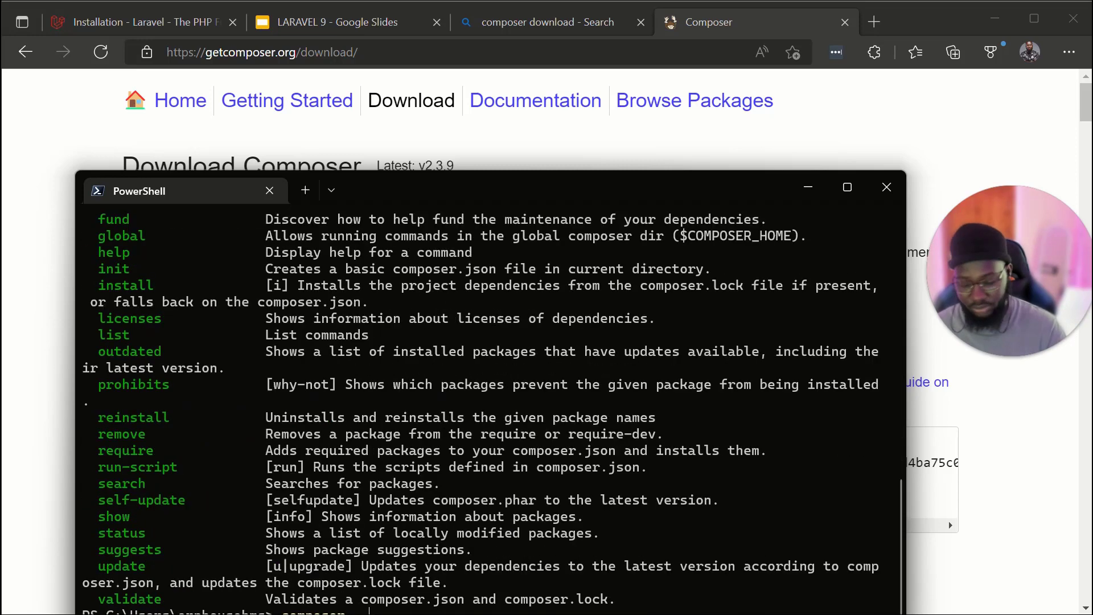
pyautogui.write('composer -V')
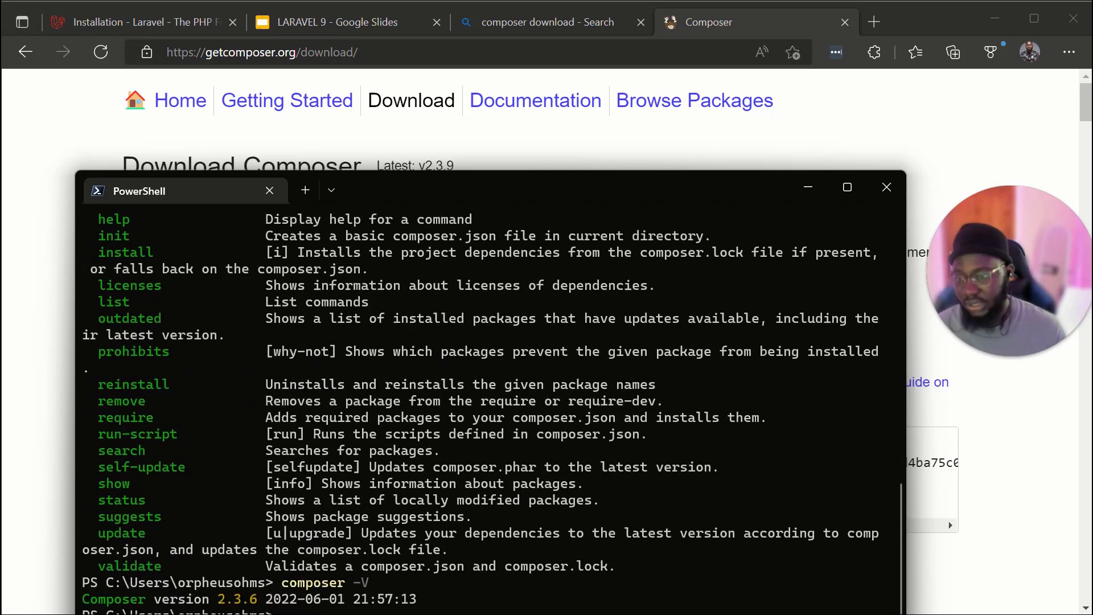
pyautogui.write('clear')
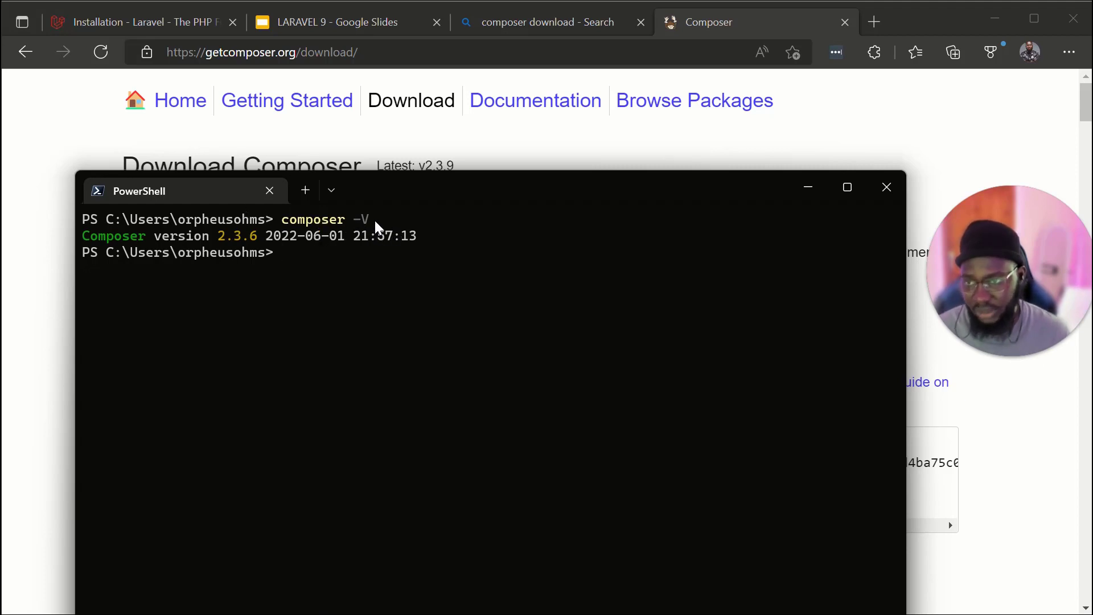
pyautogui.moveTo(244, 251)
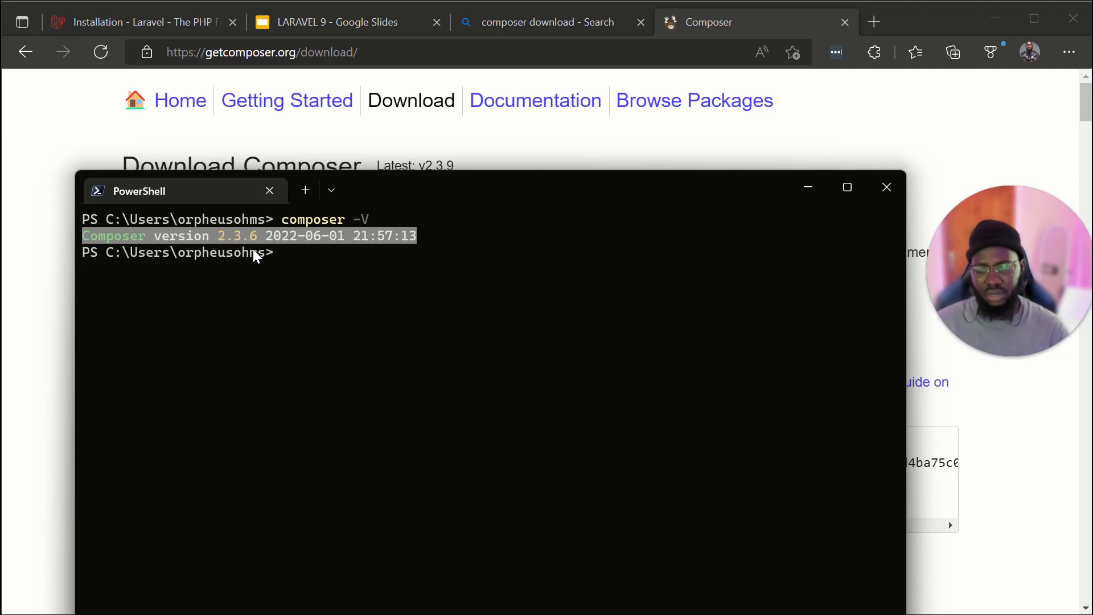
pyautogui.moveTo(453, 281)
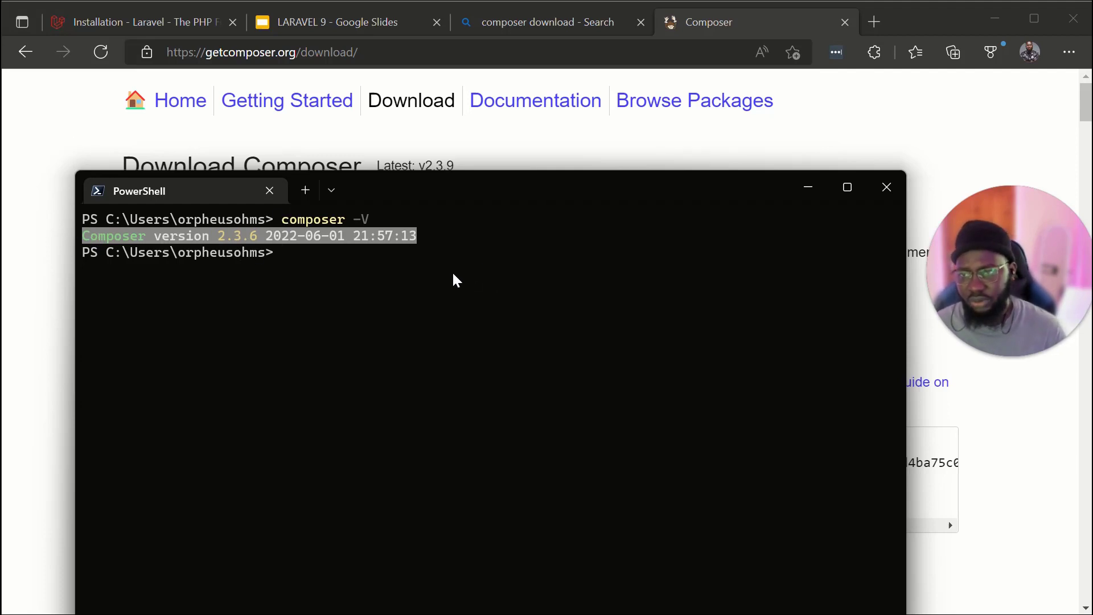
pyautogui.click(279, 52)
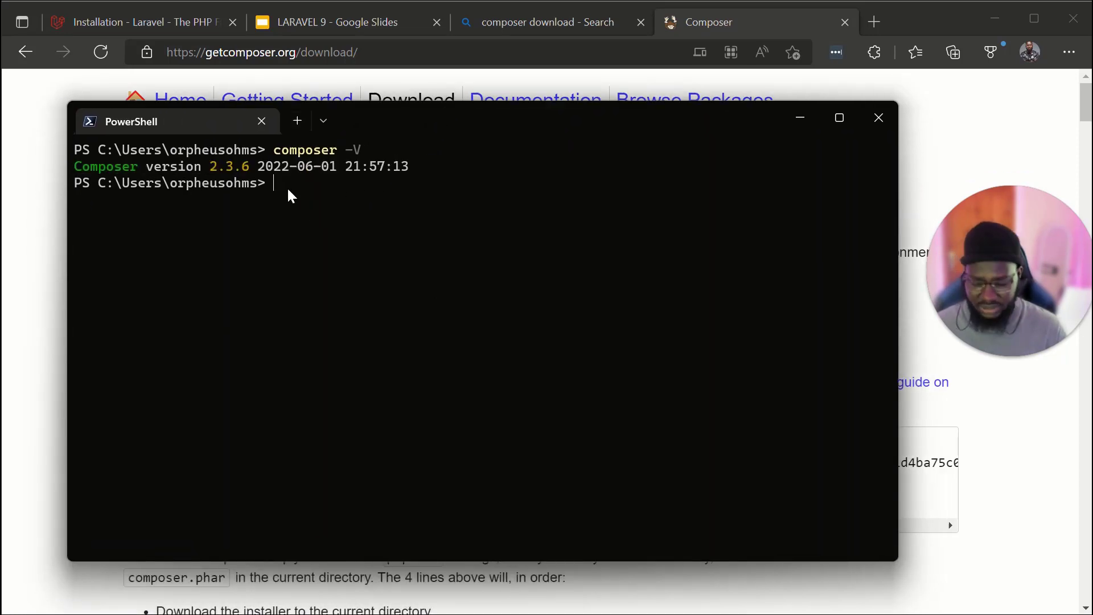
# - Enter a mistyped command, then rerun composer -V to confirm version 2.3.6
pyautogui.write('comp')
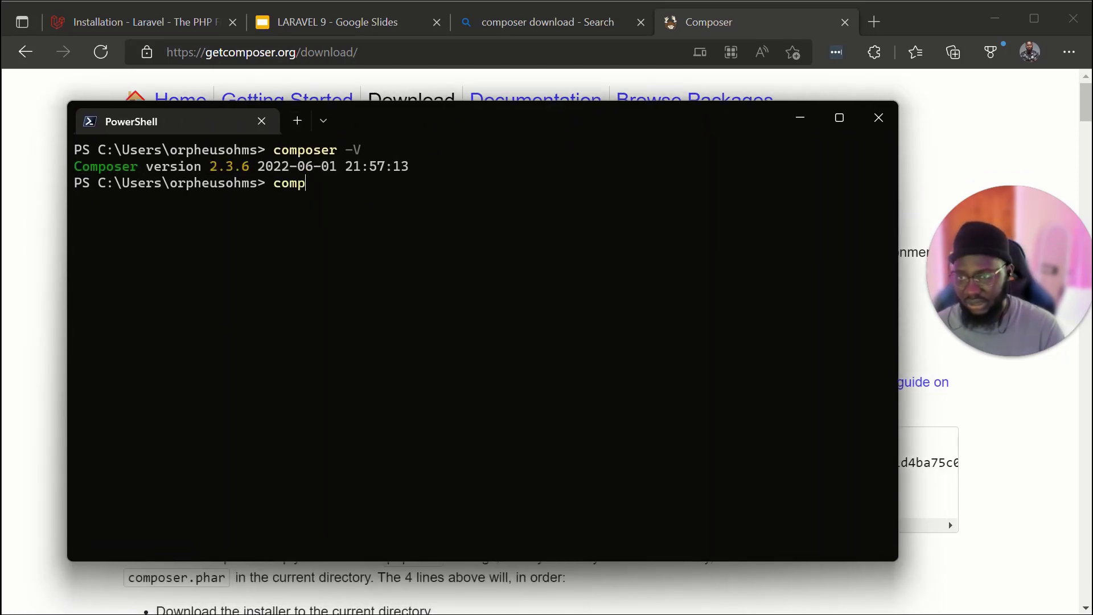
pyautogui.write('osersdnd')
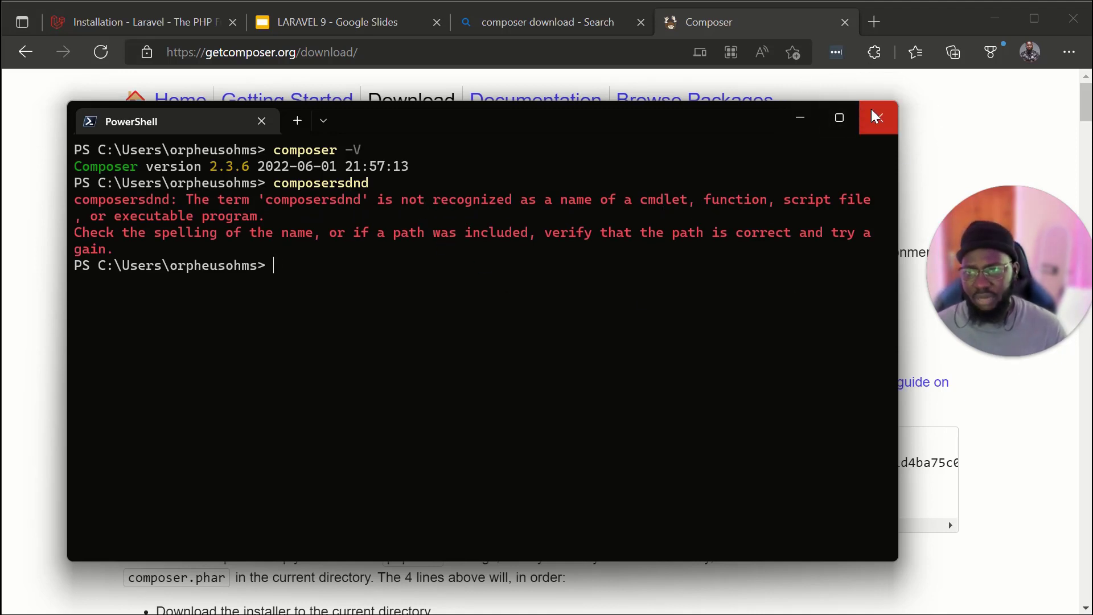
pyautogui.moveTo(892, 136)
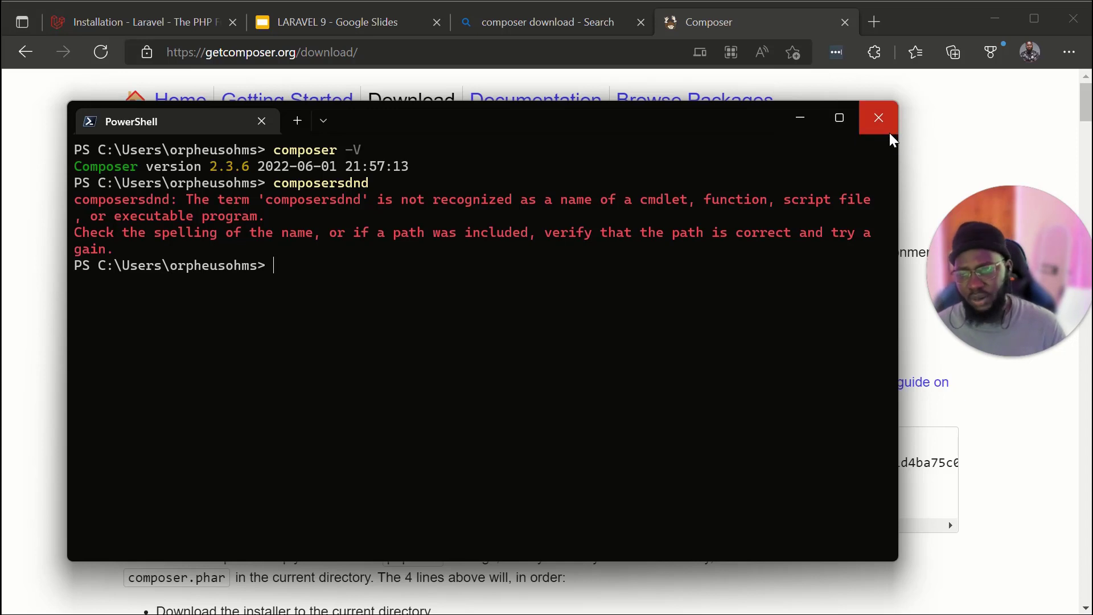
pyautogui.moveTo(286, 208)
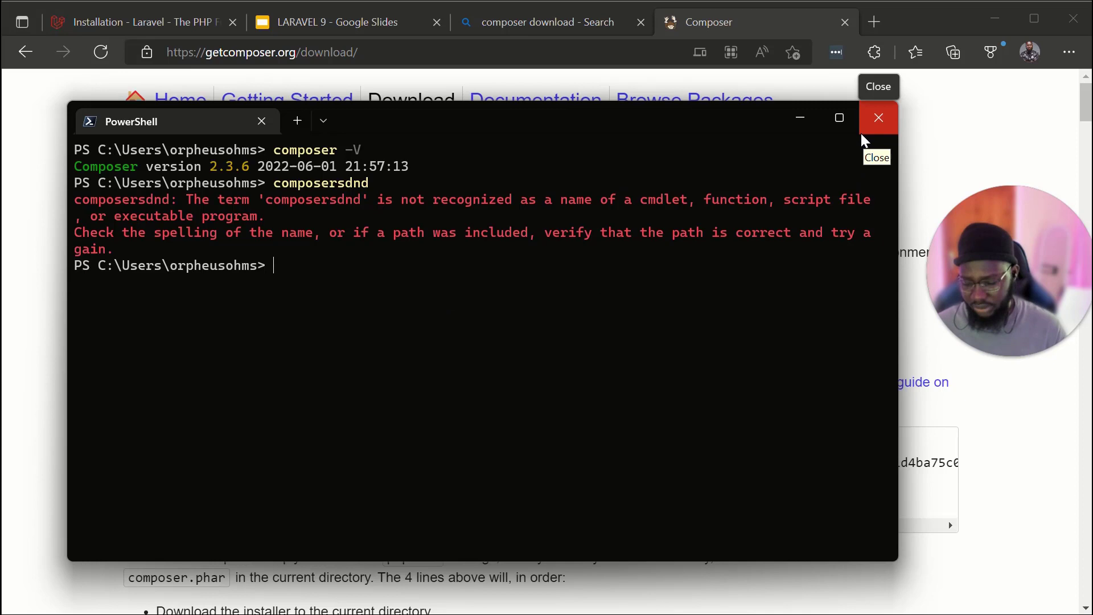
pyautogui.moveTo(638, 242)
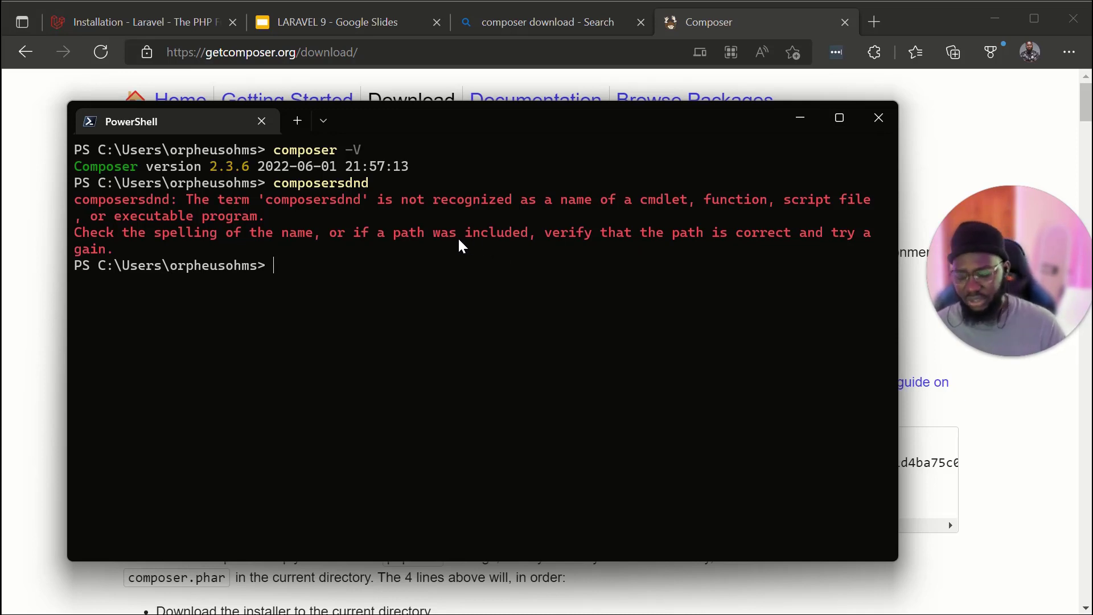
pyautogui.write('composer -V')
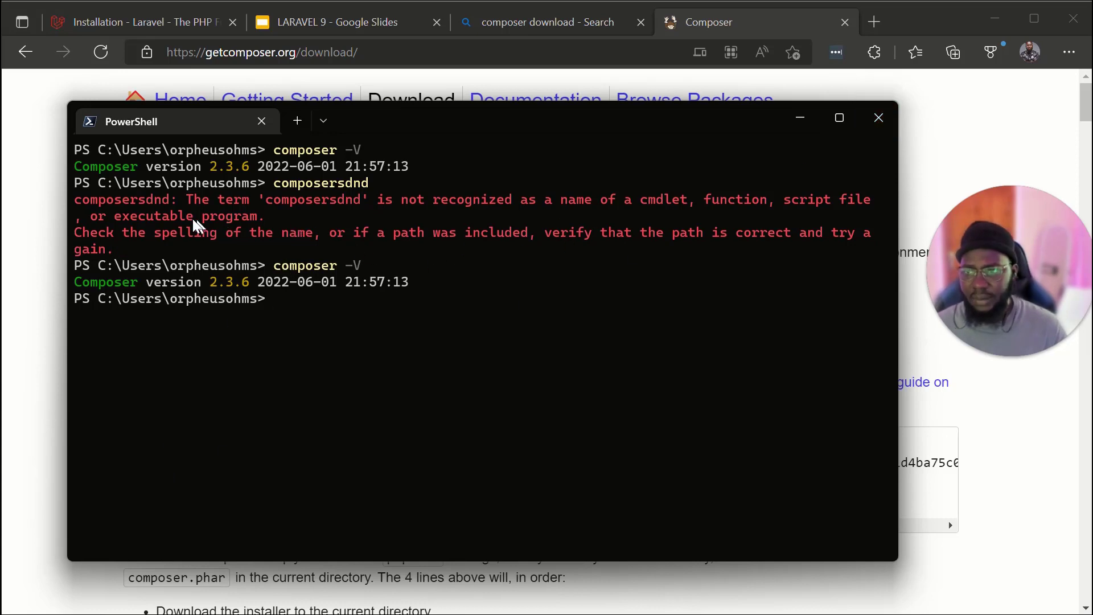
pyautogui.moveTo(878, 117)
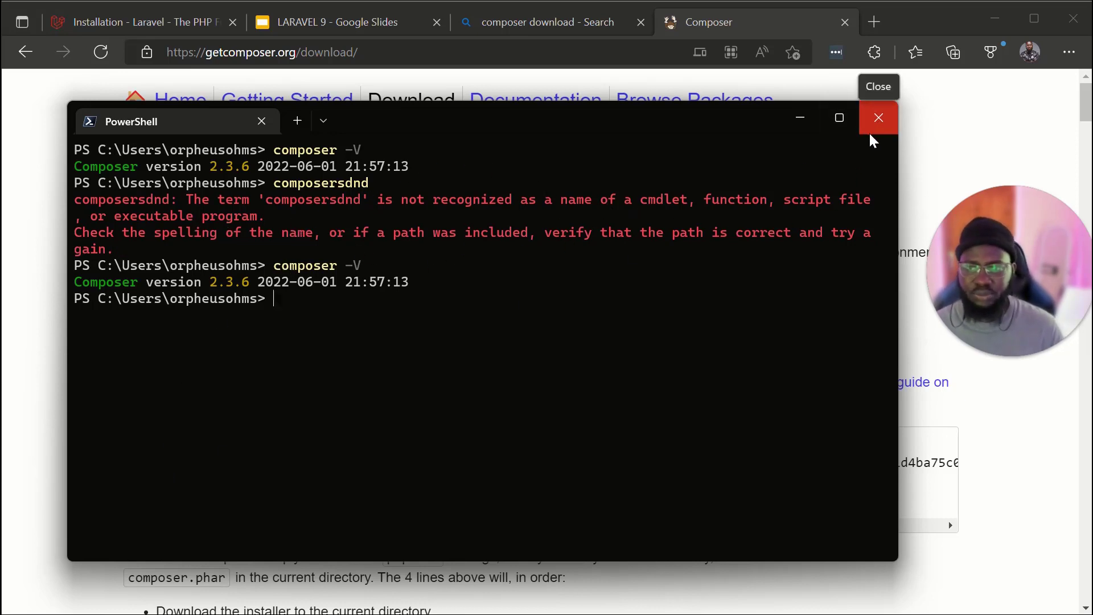